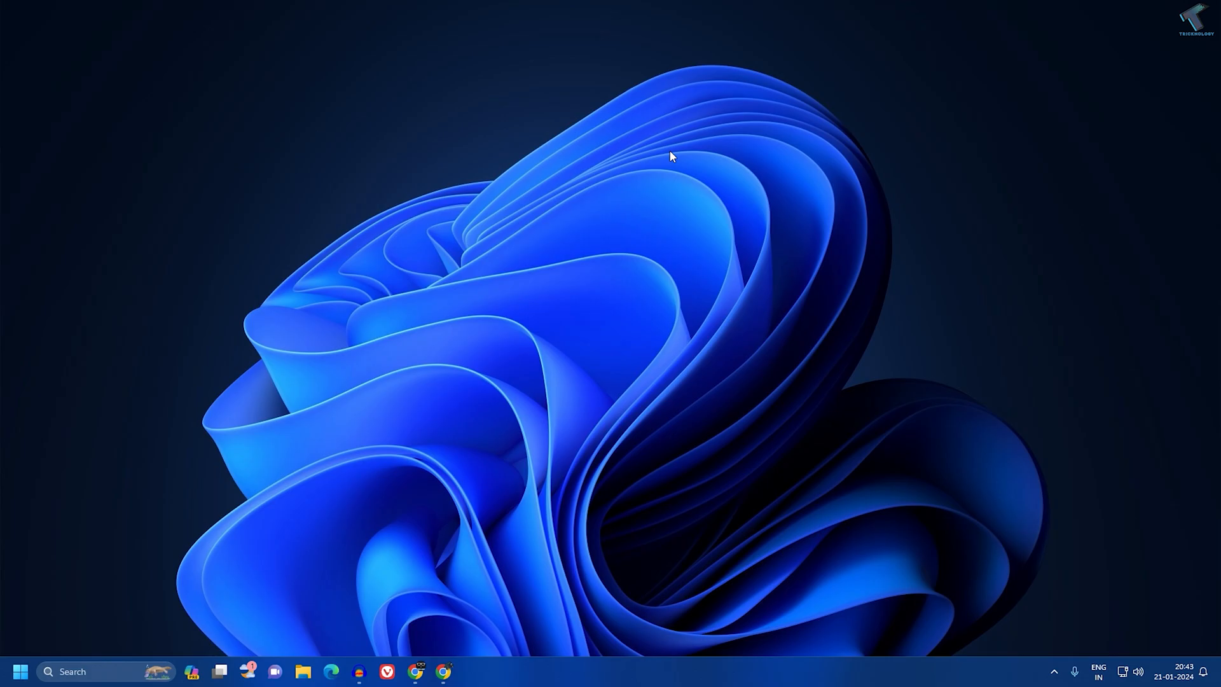
{"action": "mouse_move", "coordinate": [43, 649]}
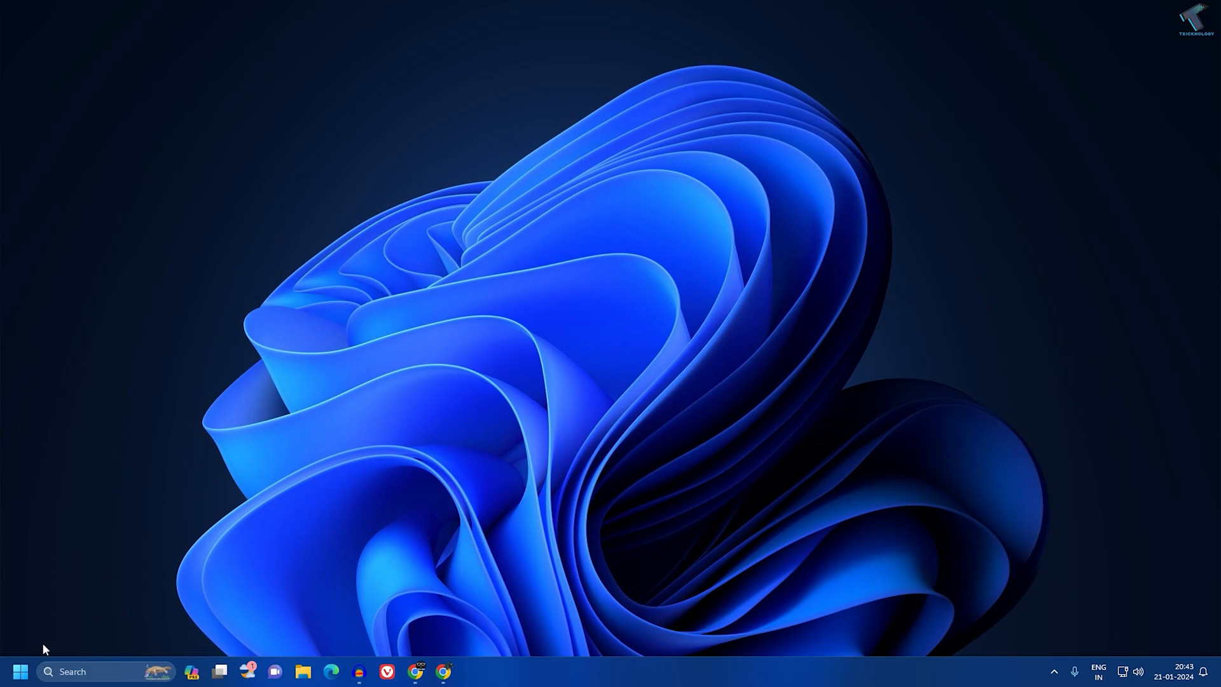
Step: Search 'CMD' from Start and launch Command Prompt as administrator
{"action": "left_click", "coordinate": [19, 672]}
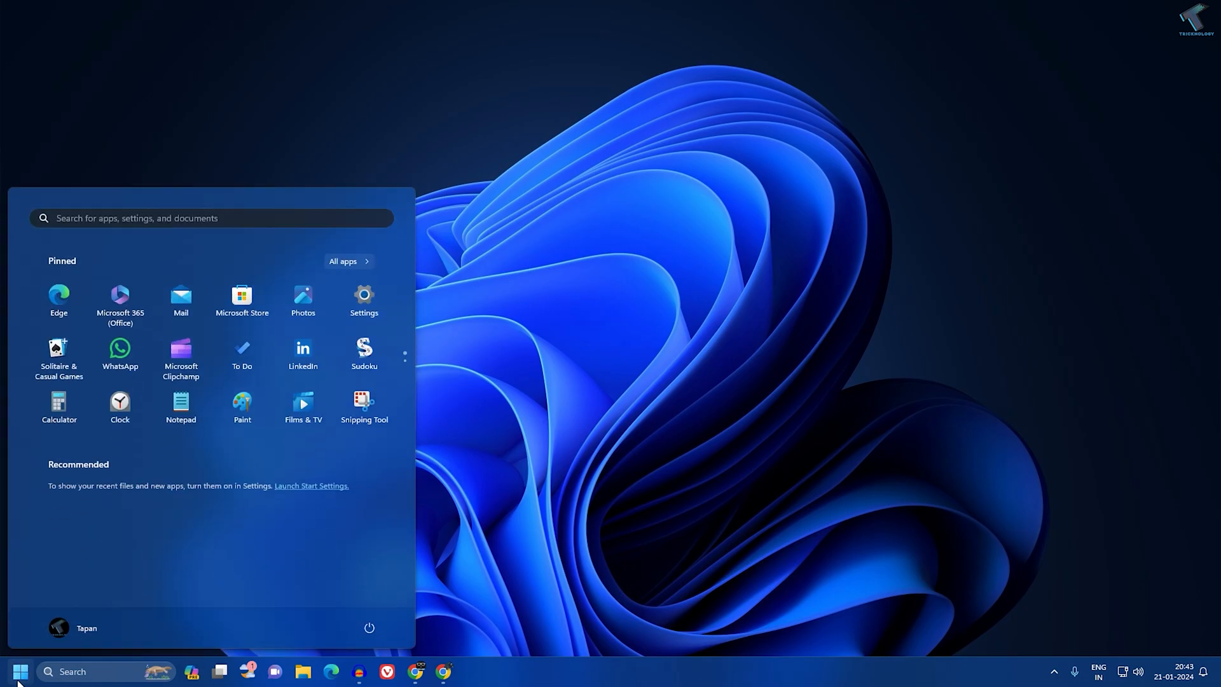
{"action": "type", "text": "CMD"}
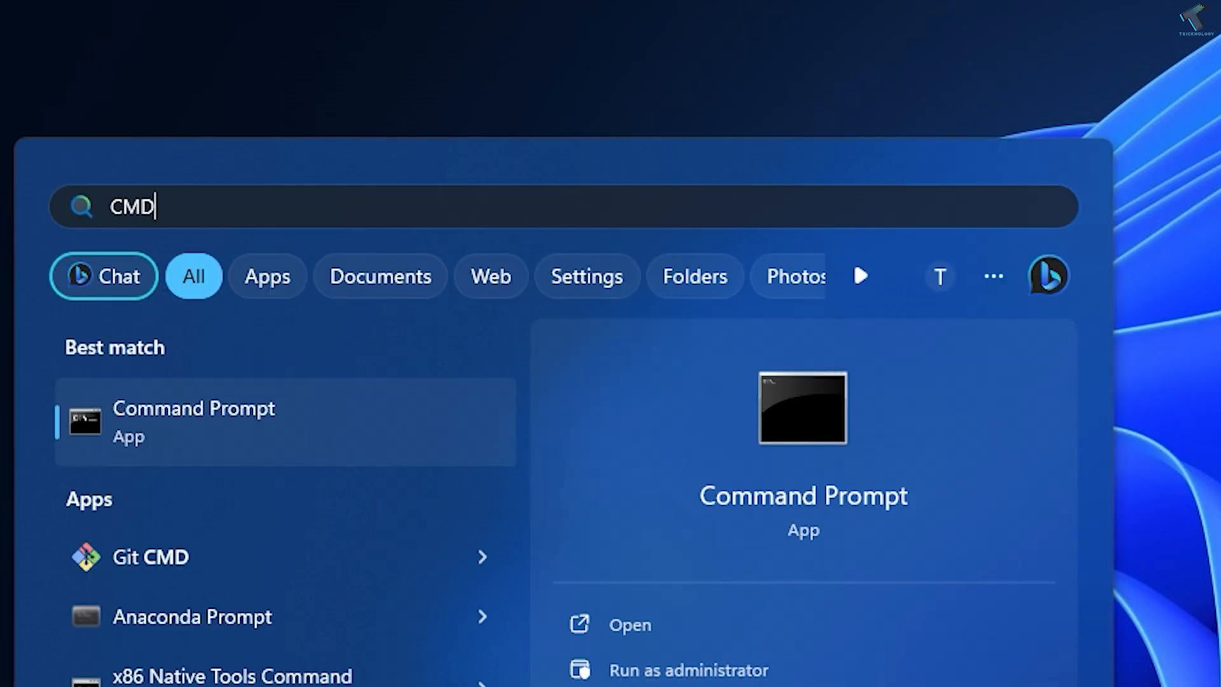
{"action": "right_click", "coordinate": [193, 421]}
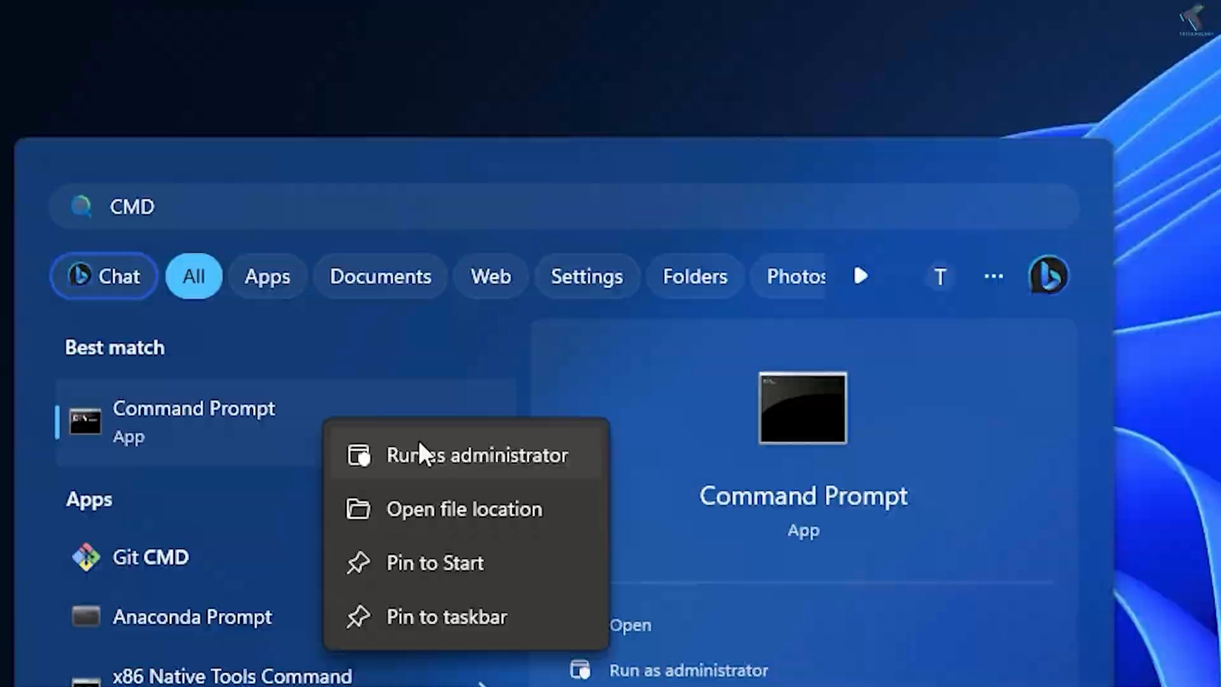
{"action": "left_click", "coordinate": [478, 454]}
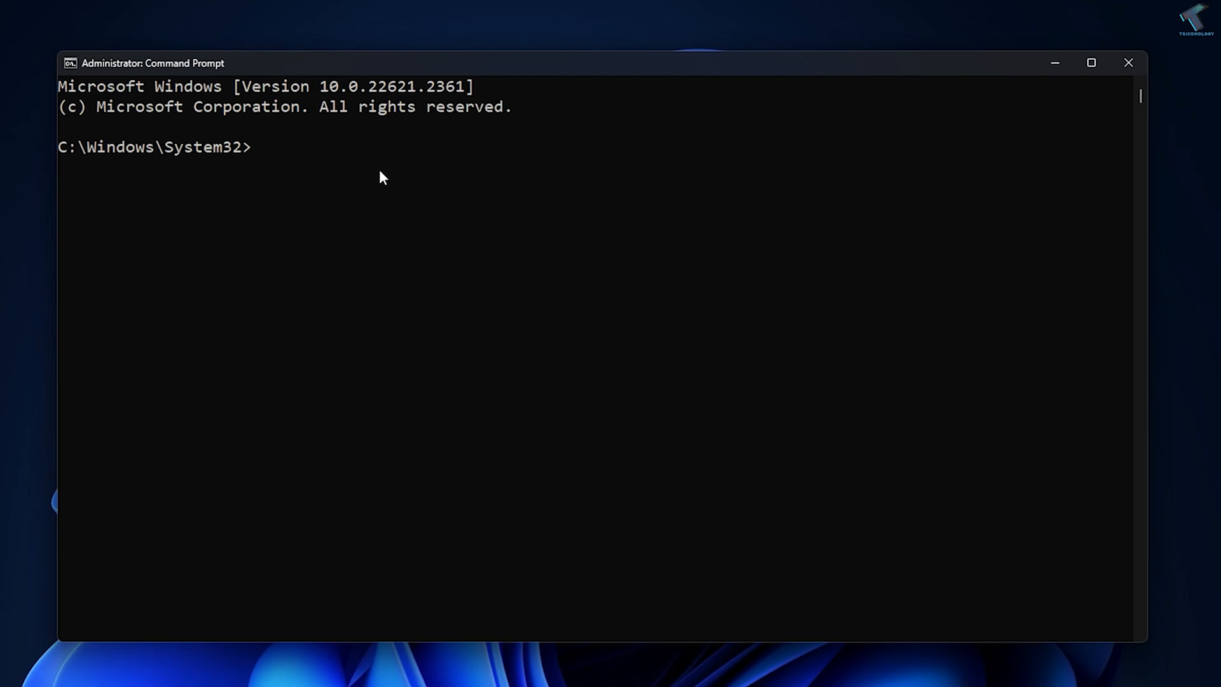
Step: Run 'netsh int tcp set global autotuninglevel=disabled' in the admin Command Prompt
{"action": "type", "text": "netsh"}
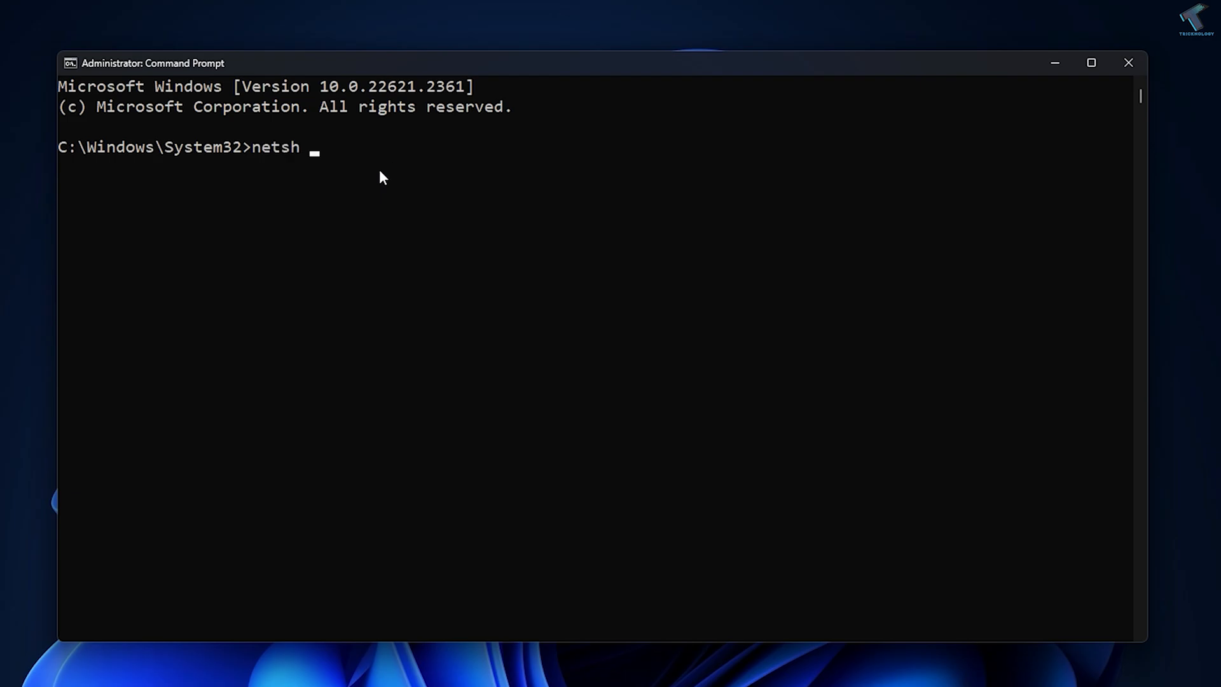
{"action": "type", "text": "int t"}
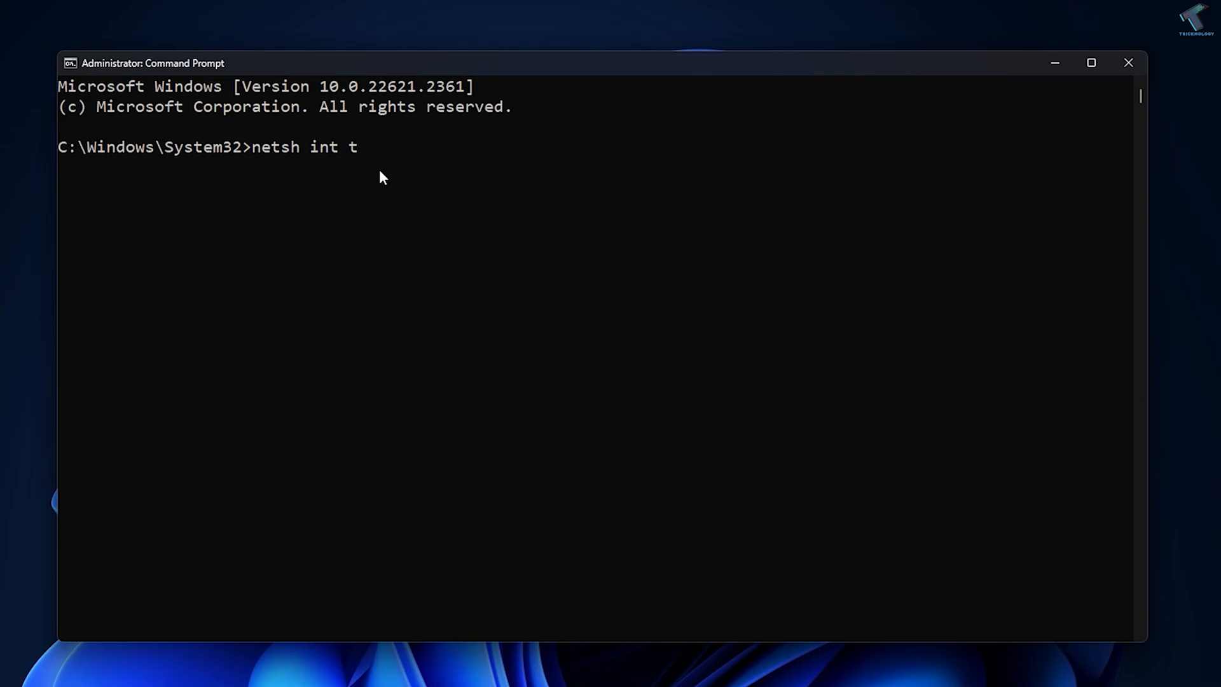
{"action": "type", "text": "cp set"}
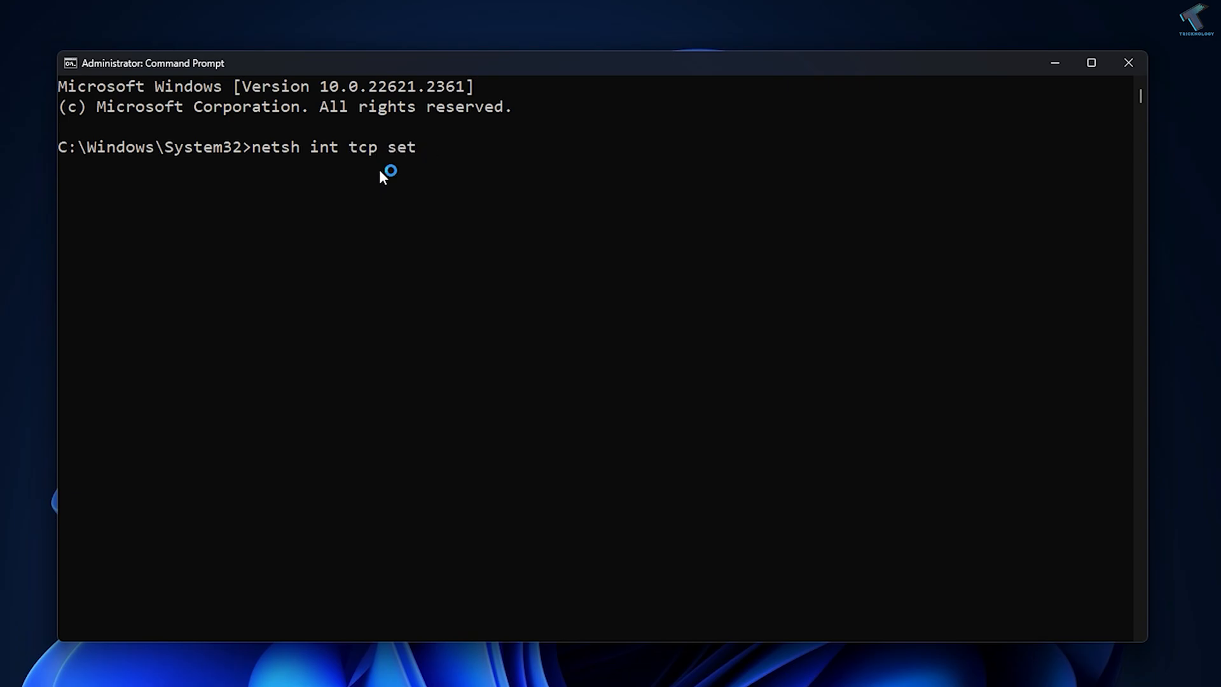
{"action": "type", "text": "global"}
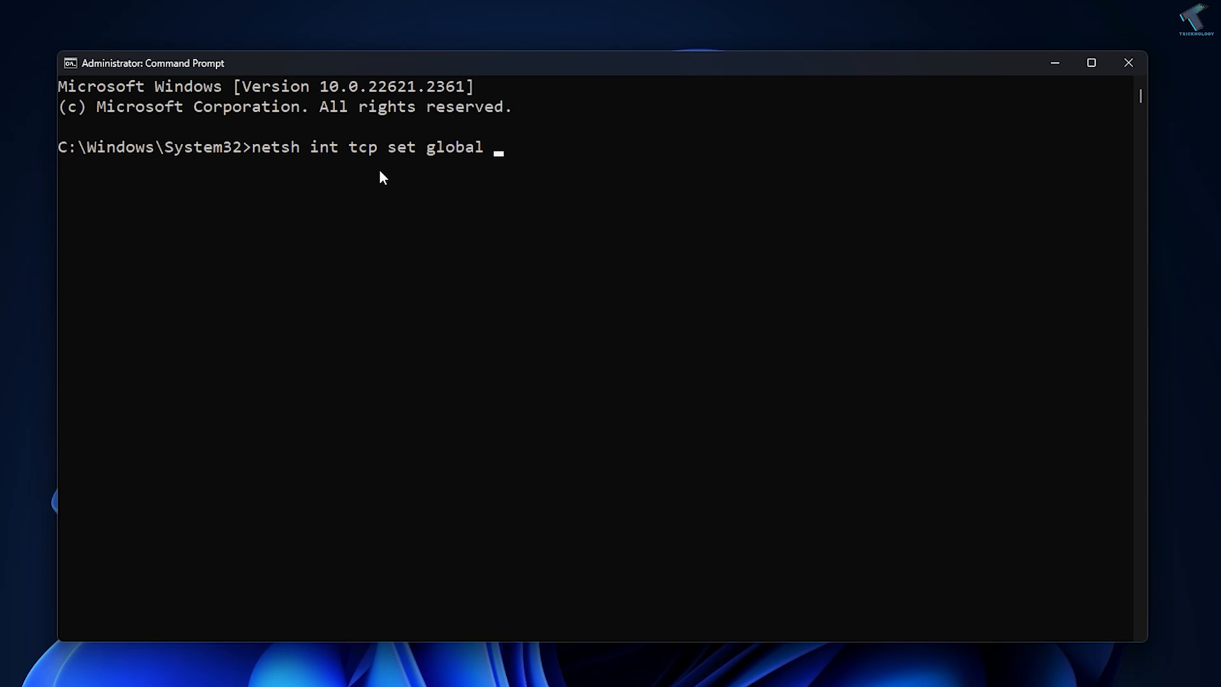
{"action": "type", "text": "autotuning"}
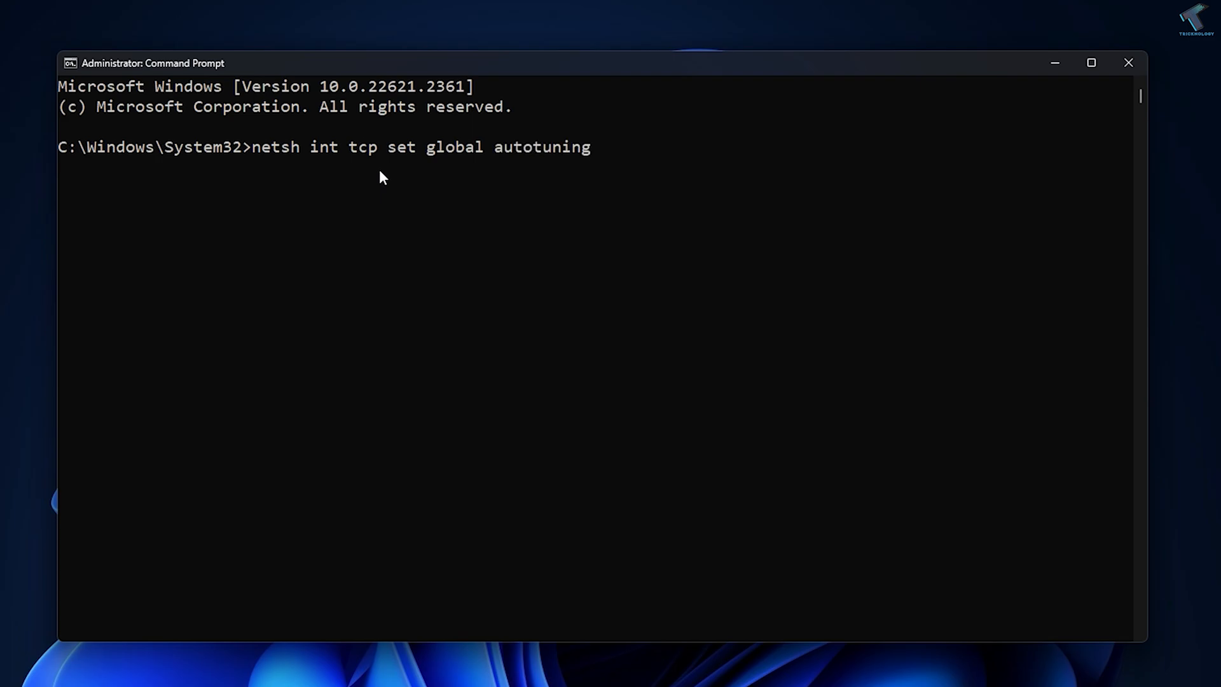
{"action": "type", "text": "level-"}
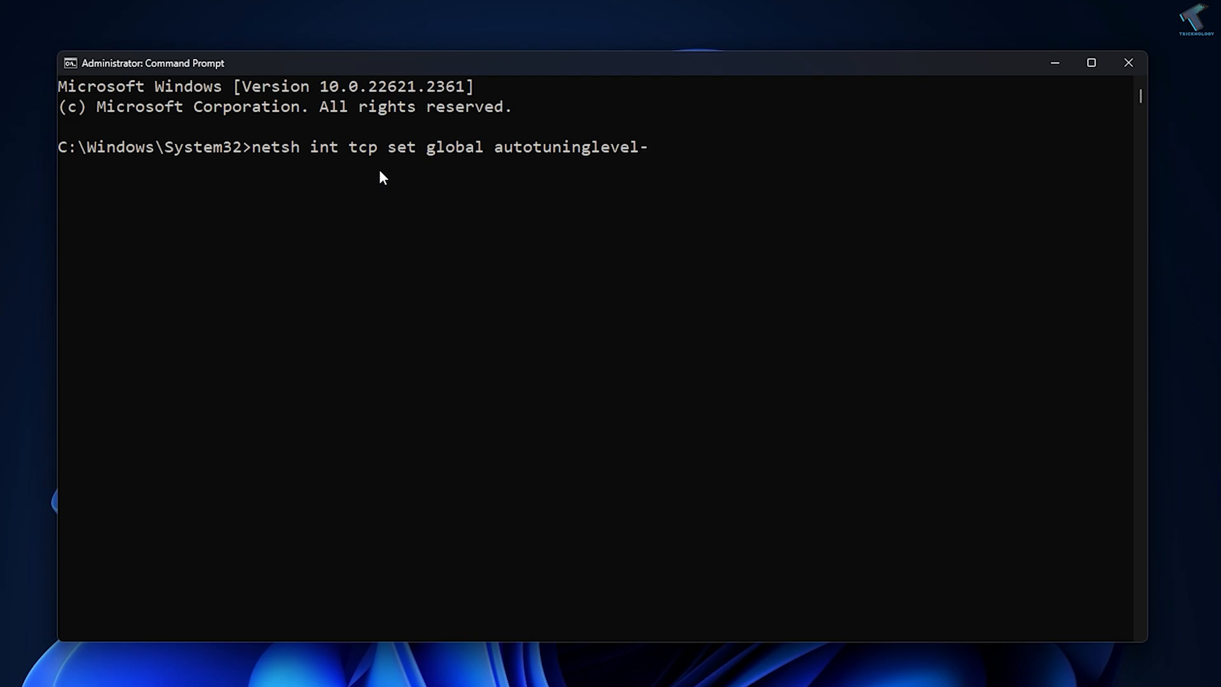
{"action": "type", "text": "=d"}
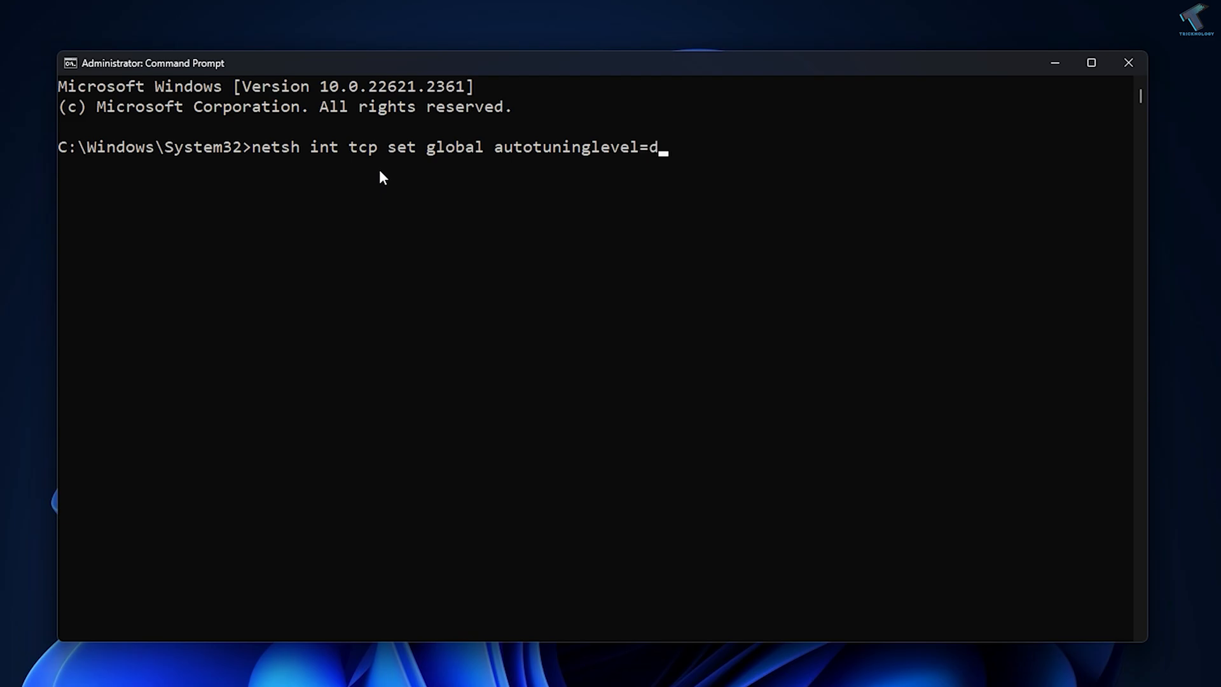
{"action": "type", "text": "isabled"}
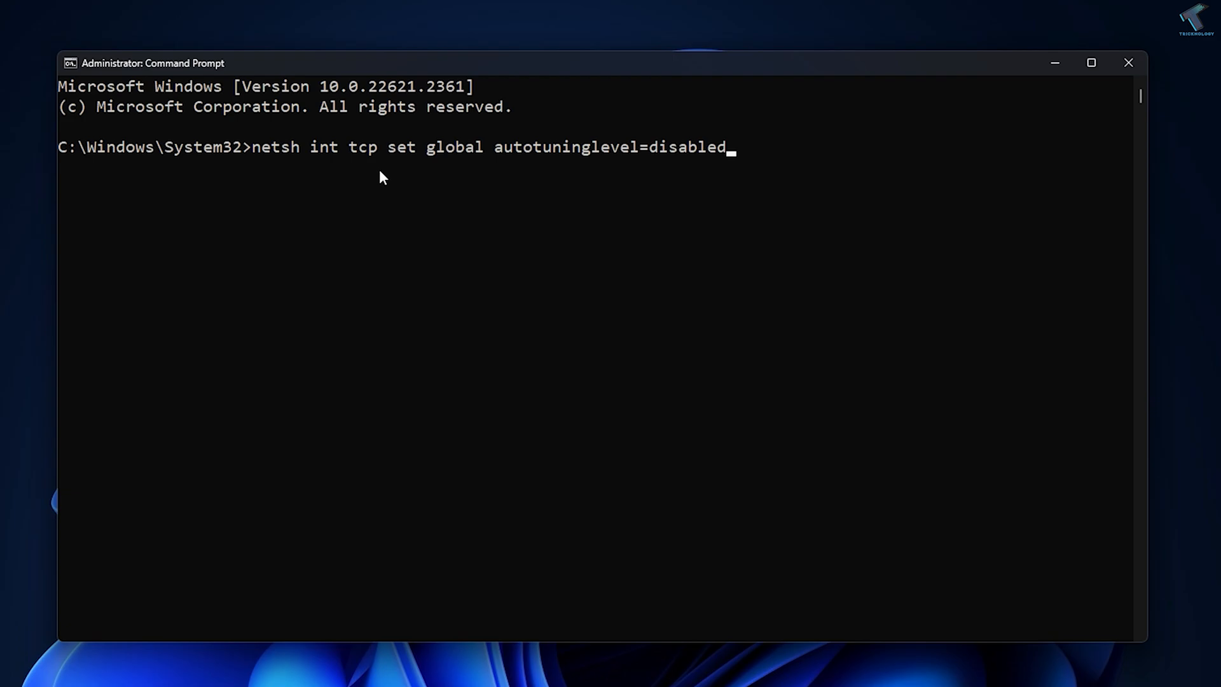
{"action": "key", "text": "Return"}
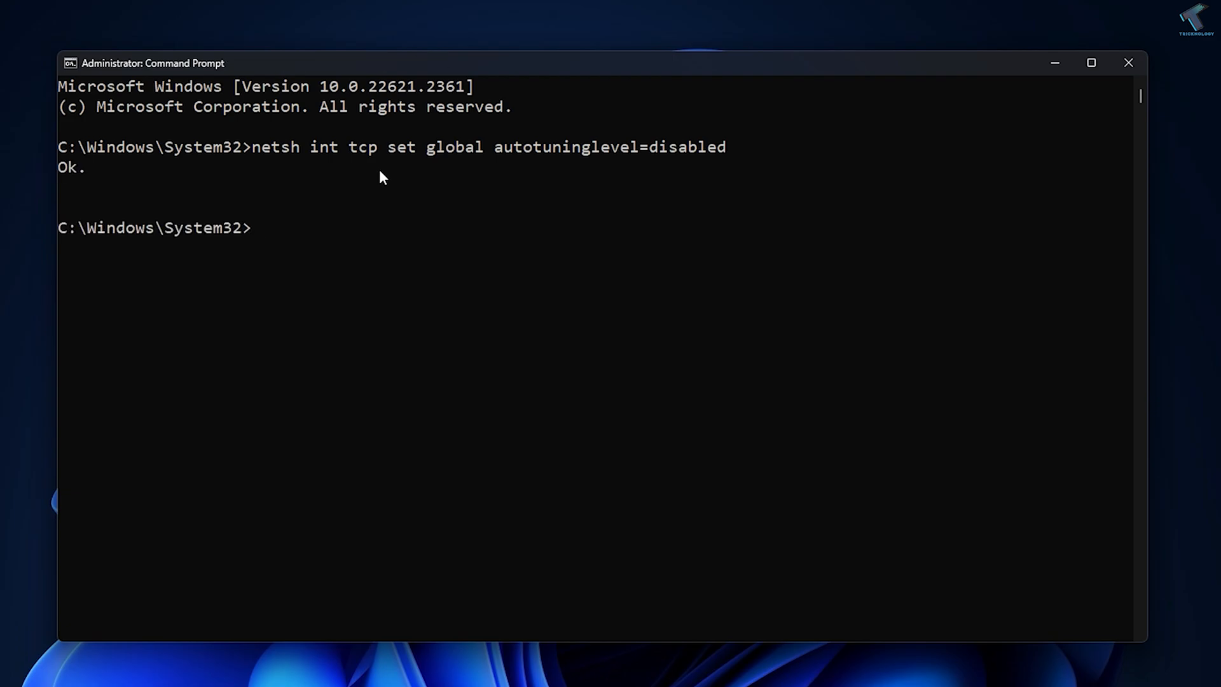
{"action": "mouse_move", "coordinate": [770, 472]}
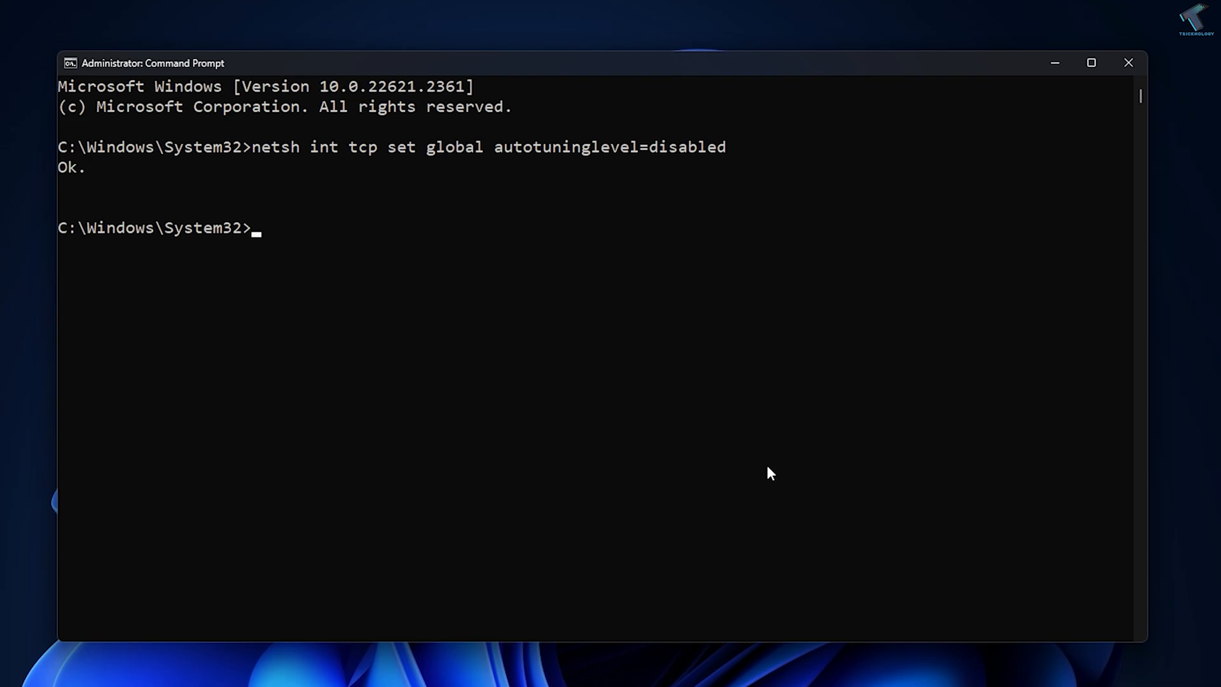
Step: Edit the previous netsh command to use autotuninglevel=normal and run it
{"action": "type", "text": "netsh int tcp set global autotuninglevel=disabled"}
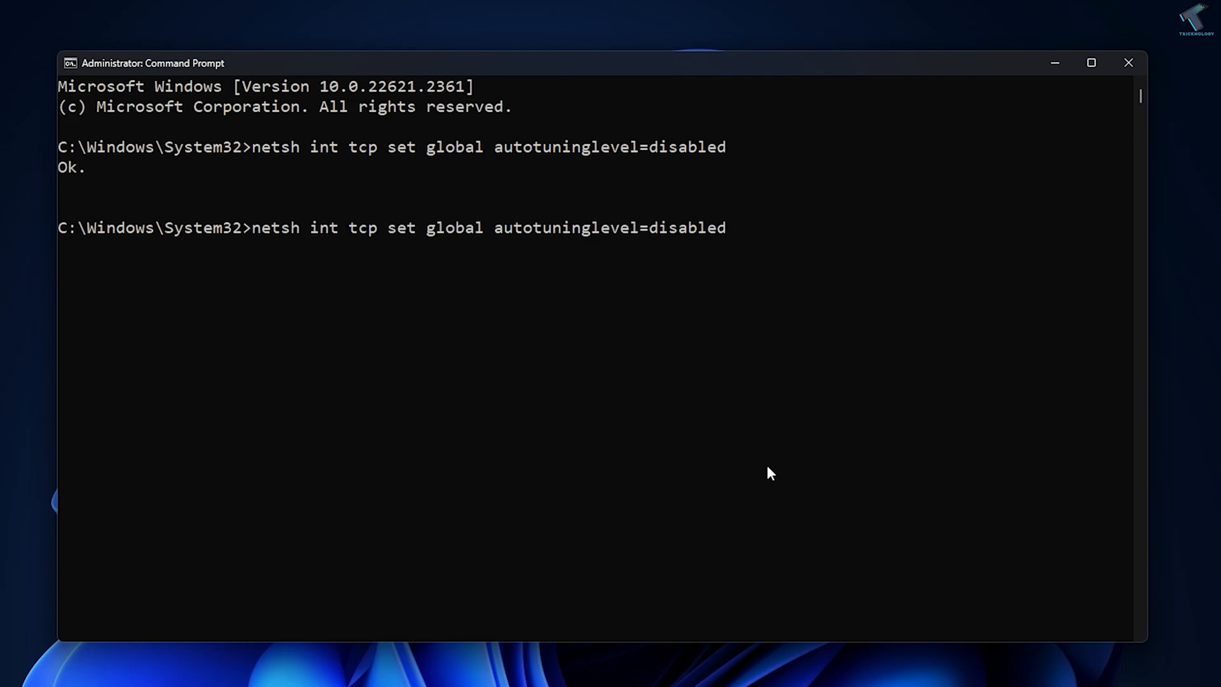
{"action": "key", "text": "Backspace"}
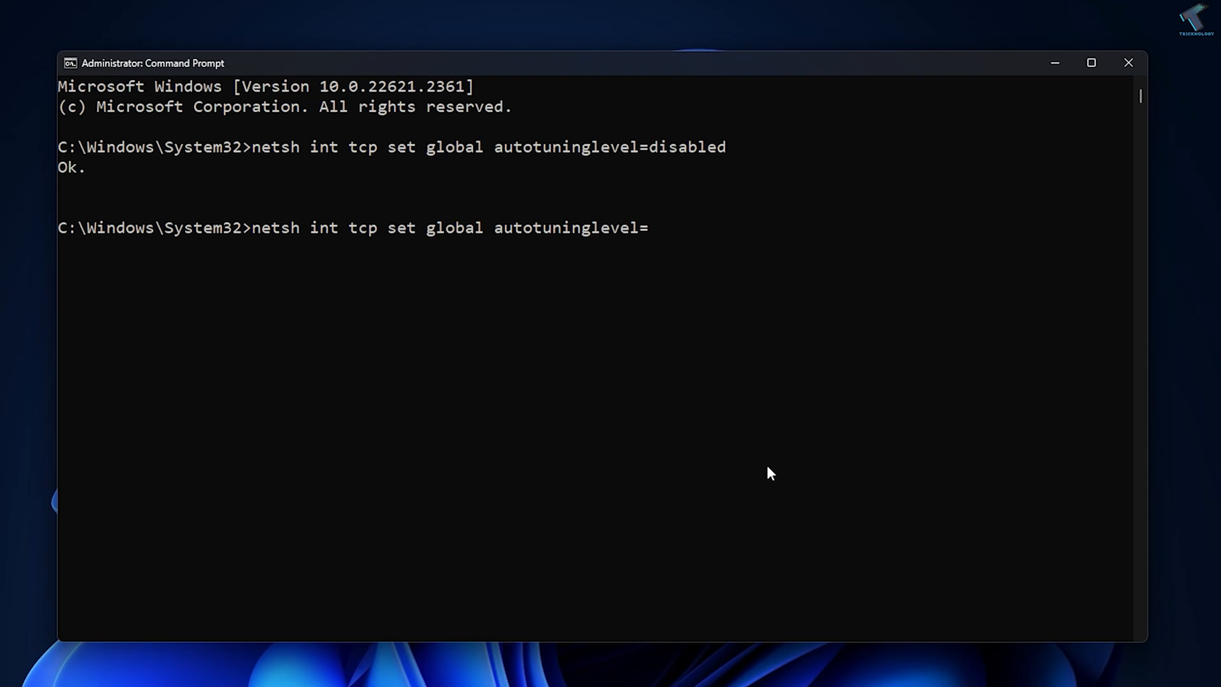
{"action": "mouse_move", "coordinate": [721, 154]}
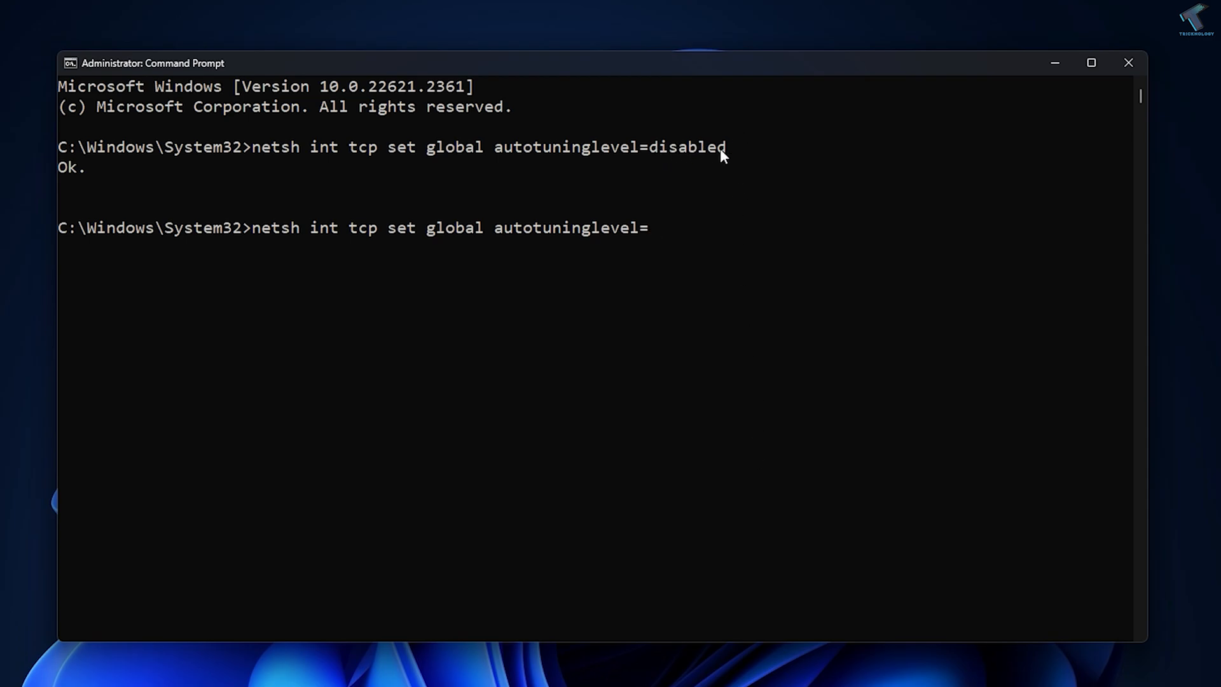
{"action": "type", "text": "normal"}
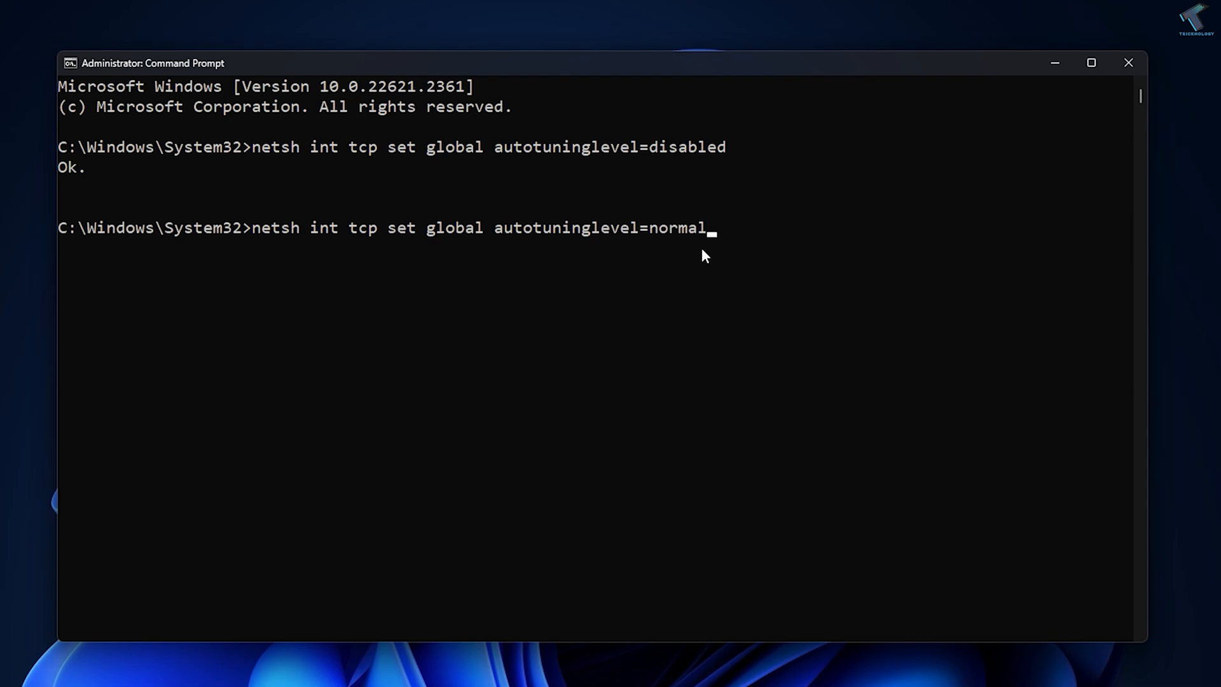
{"action": "key", "text": "Return"}
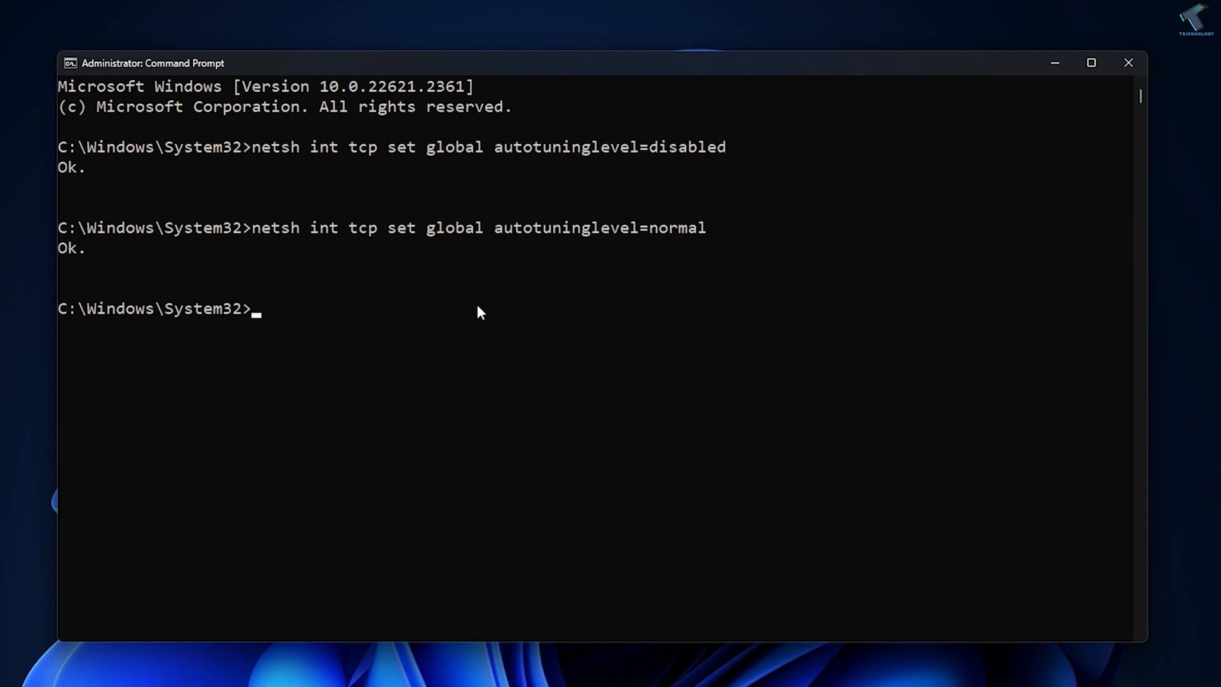
{"action": "mouse_move", "coordinate": [1054, 136]}
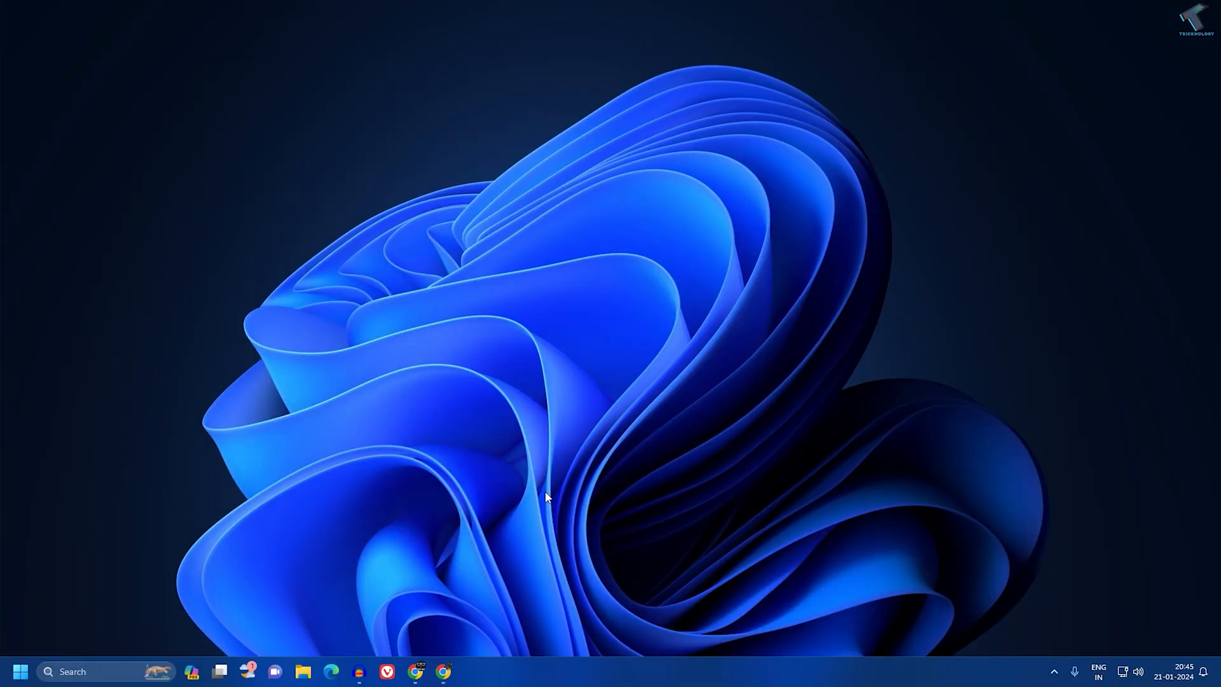
{"action": "mouse_move", "coordinate": [24, 681]}
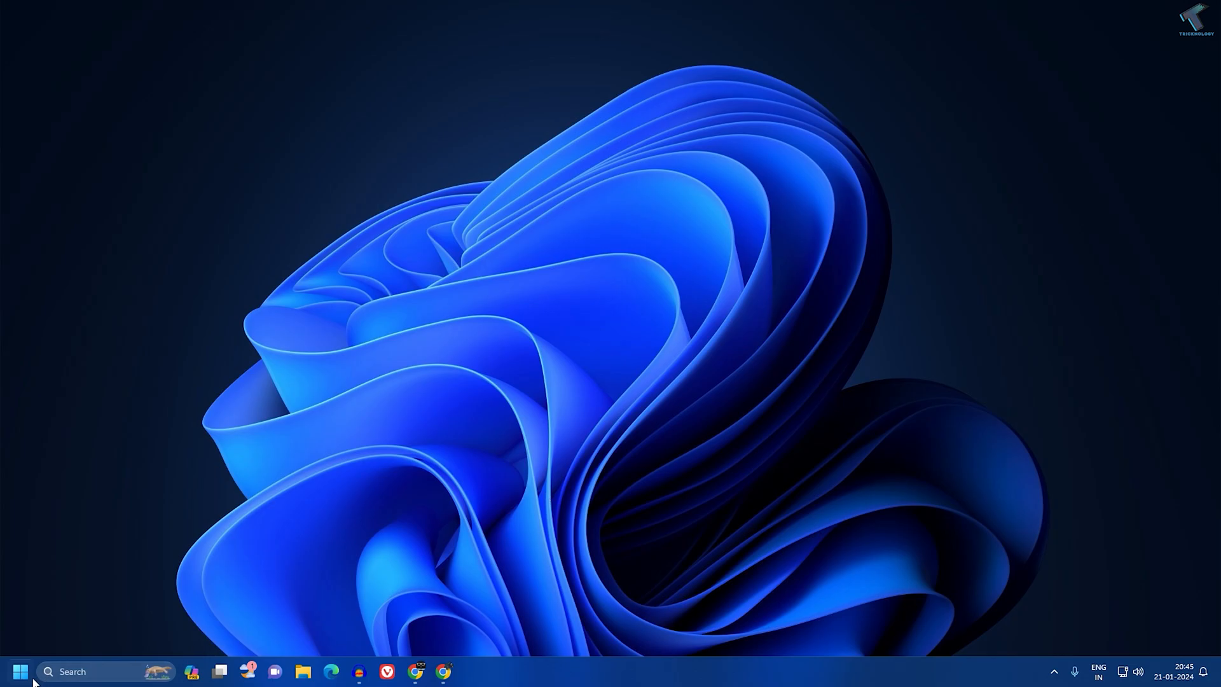
{"action": "mouse_move", "coordinate": [21, 672]}
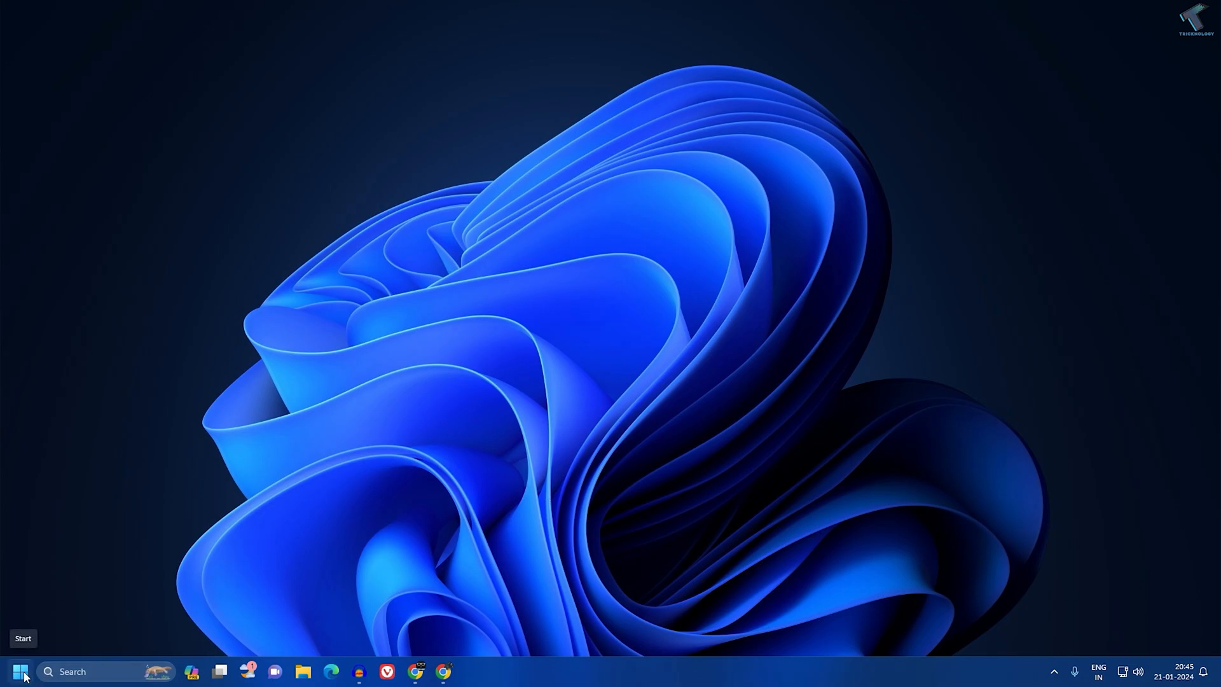
Step: Open Settings, go to Optional features, and open More Windows features
{"action": "right_click", "coordinate": [20, 671]}
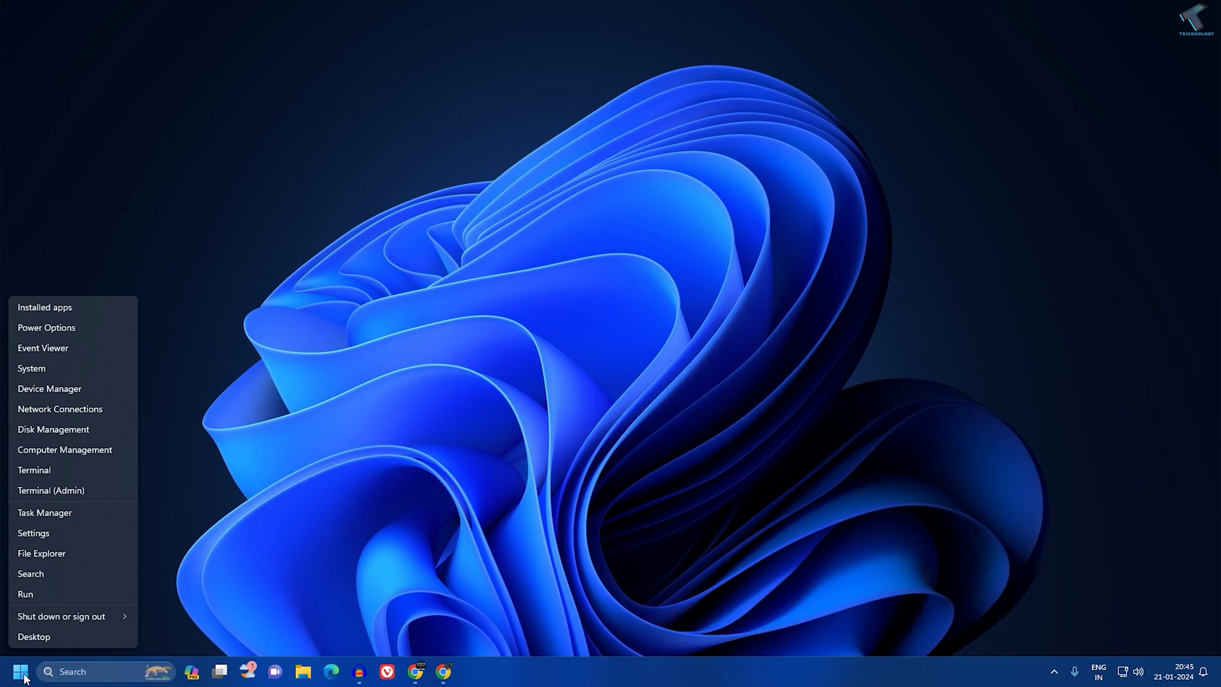
{"action": "left_click", "coordinate": [33, 533]}
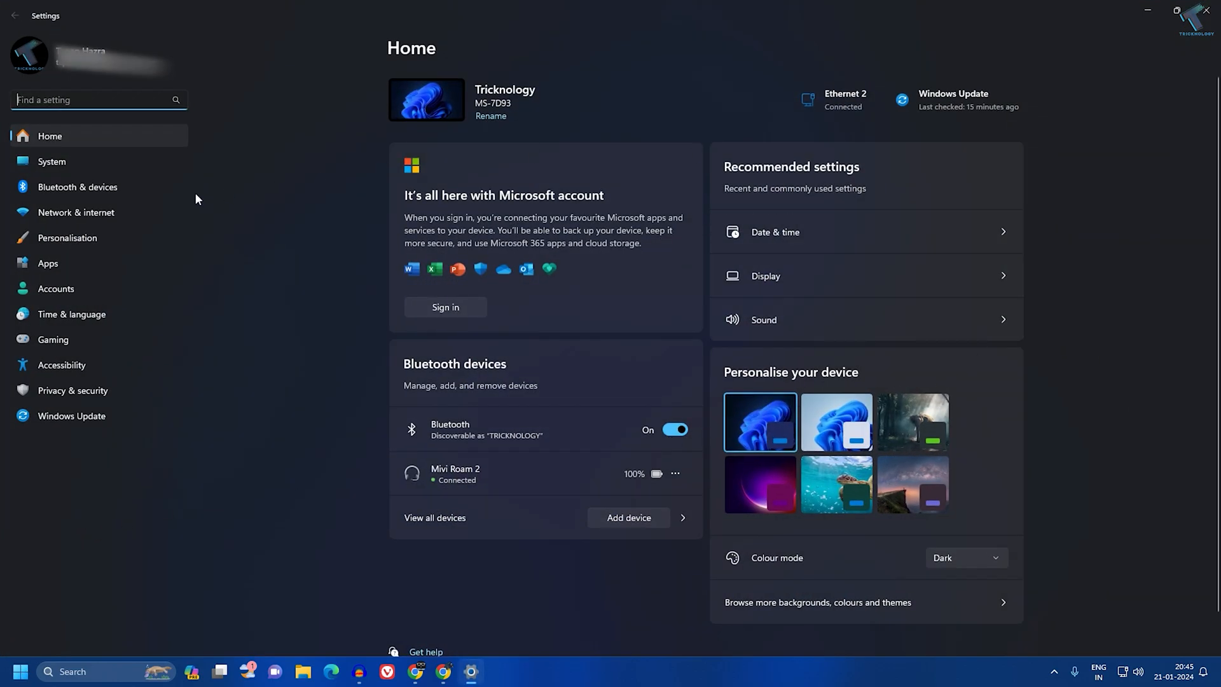
{"action": "left_click", "coordinate": [48, 262]}
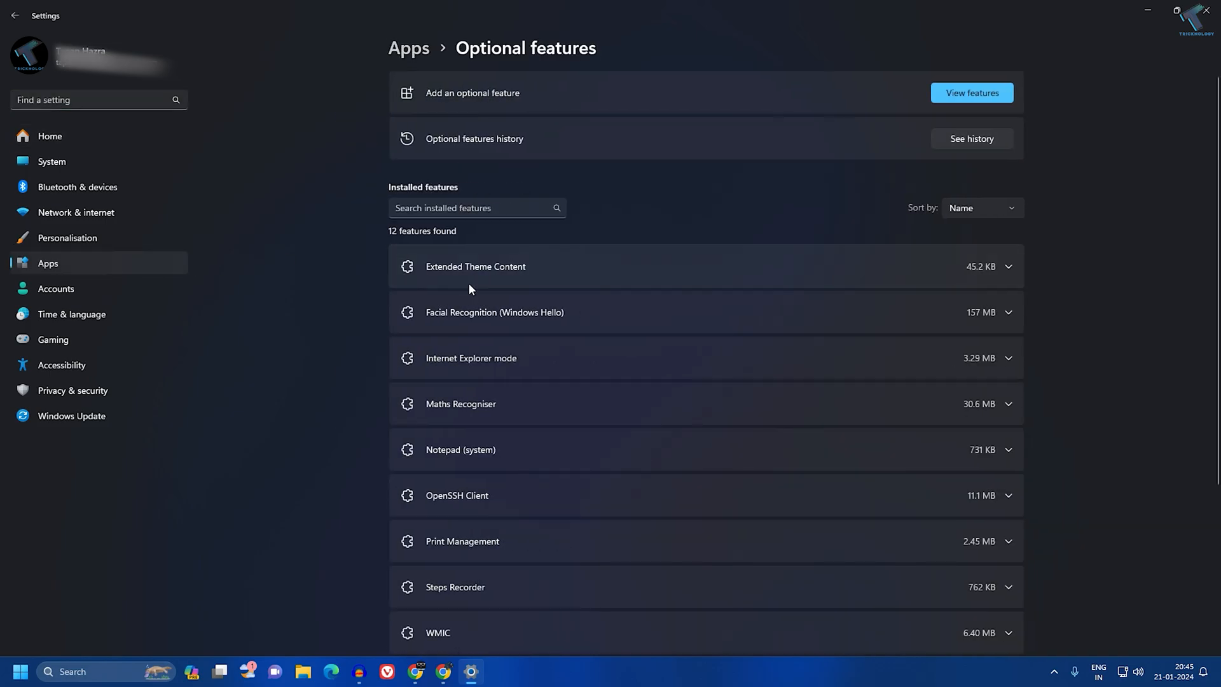
{"action": "scroll", "scroll_direction": "down", "scroll_amount": 3}
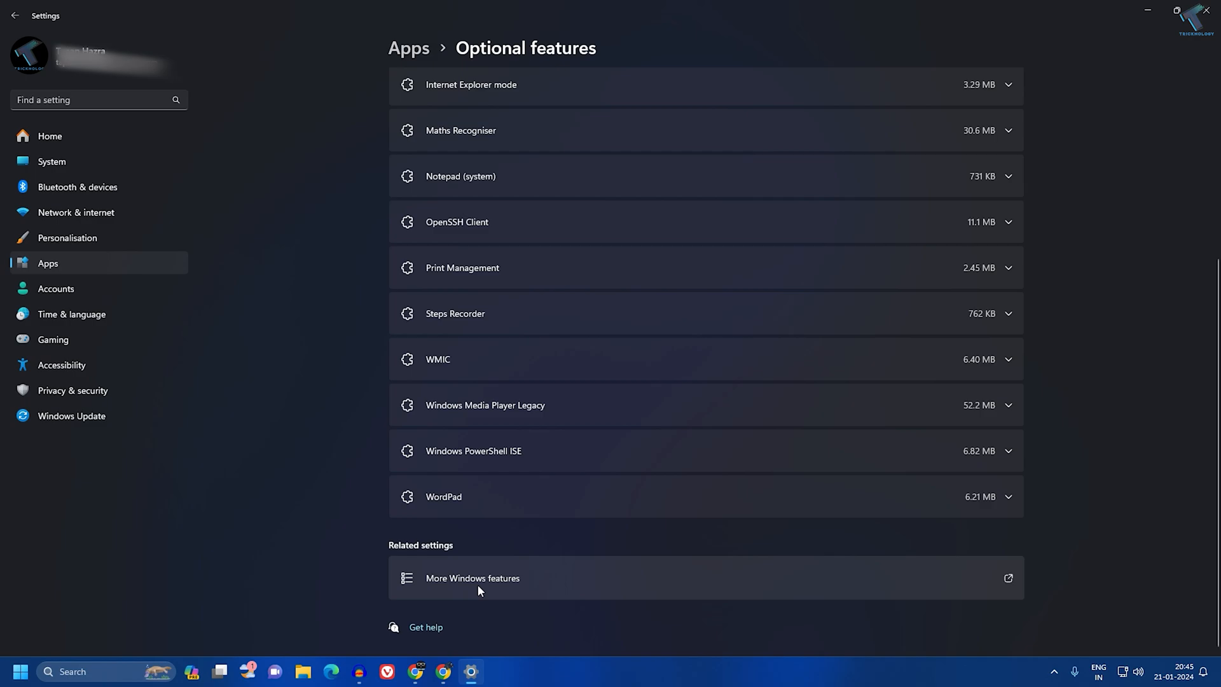
{"action": "left_click", "coordinate": [472, 579]}
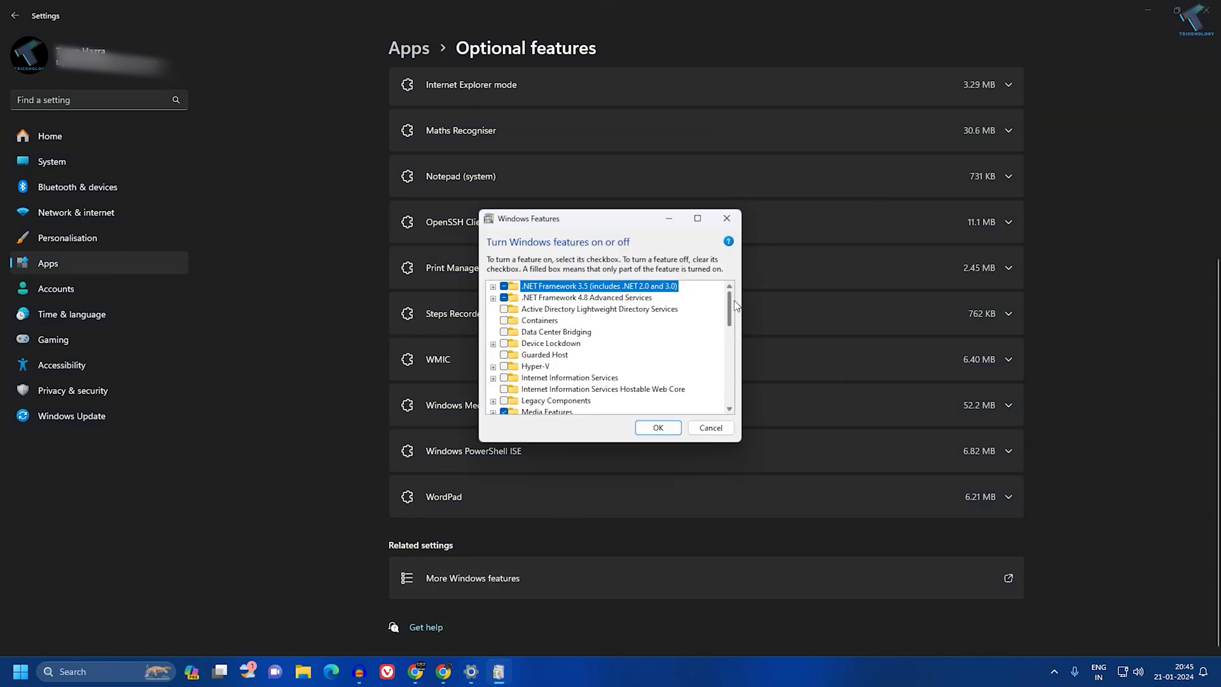
Step: Uncheck Remote Differential Compression API Support and confirm with OK
{"action": "scroll", "scroll_direction": "down", "scroll_amount": 3}
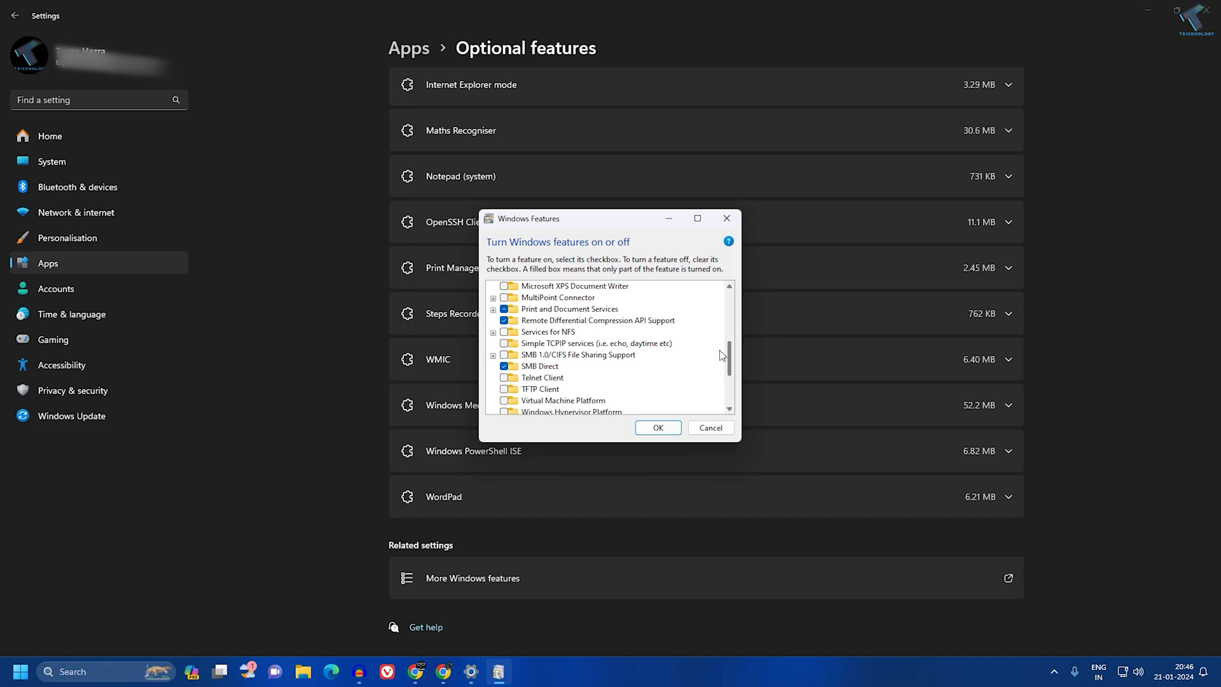
{"action": "mouse_move", "coordinate": [545, 331]}
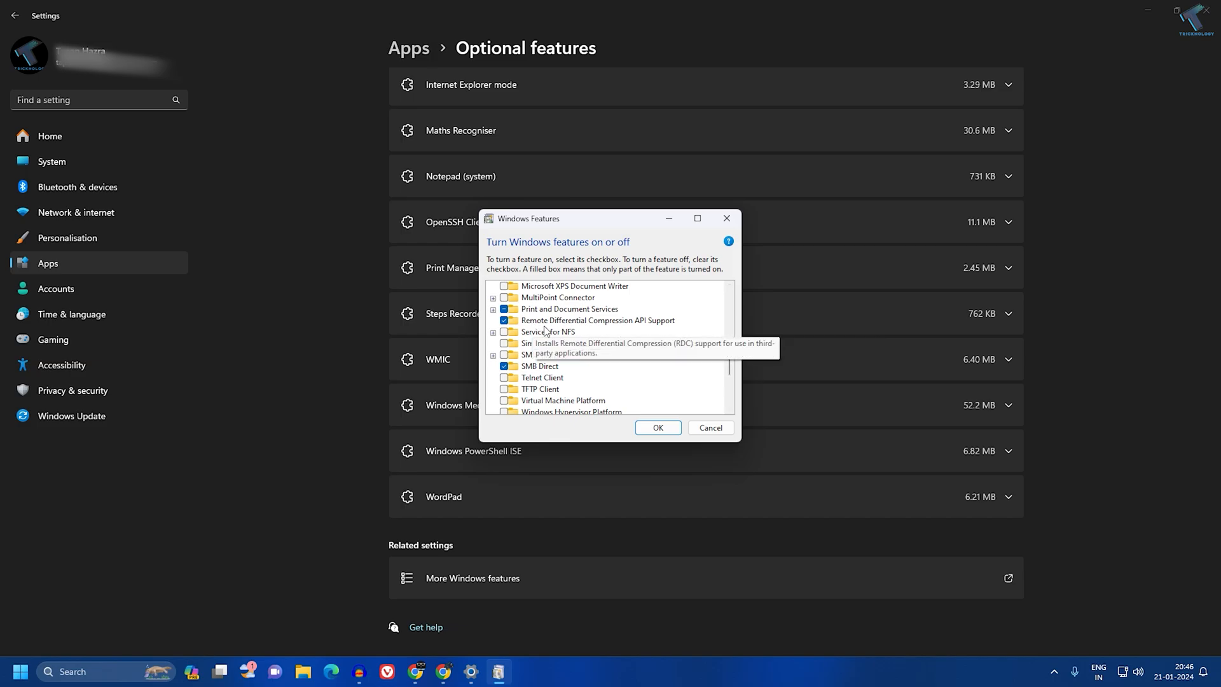
{"action": "left_click", "coordinate": [596, 320]}
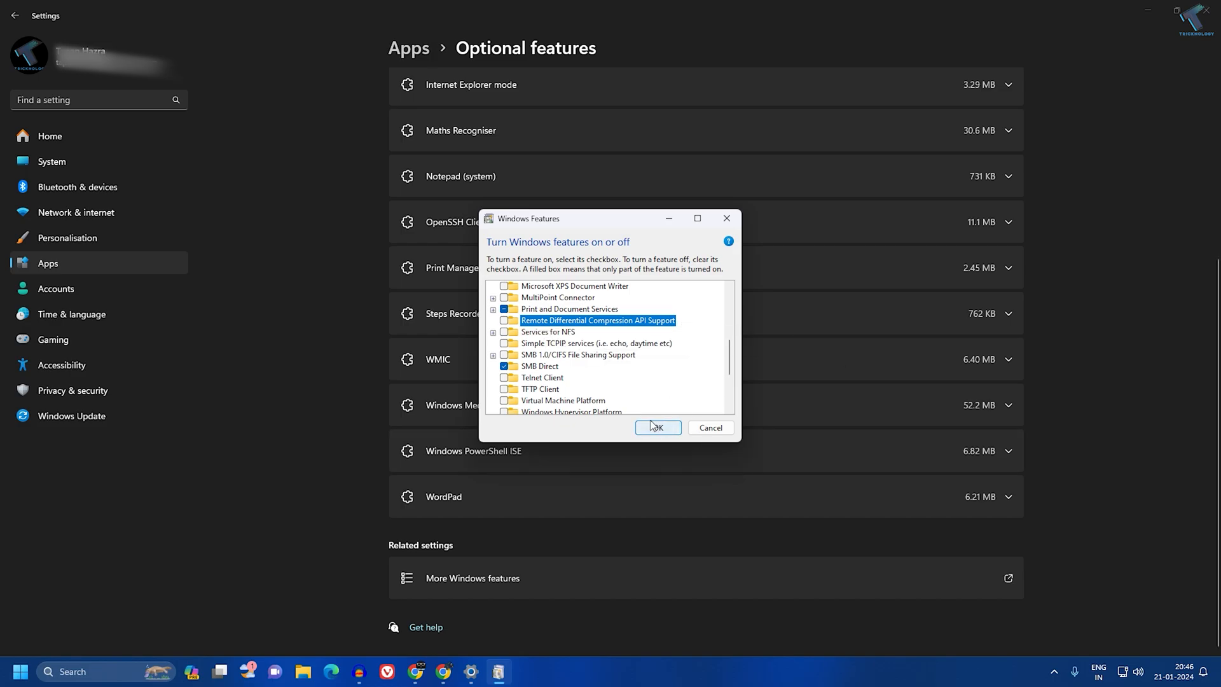
{"action": "left_click", "coordinate": [657, 427]}
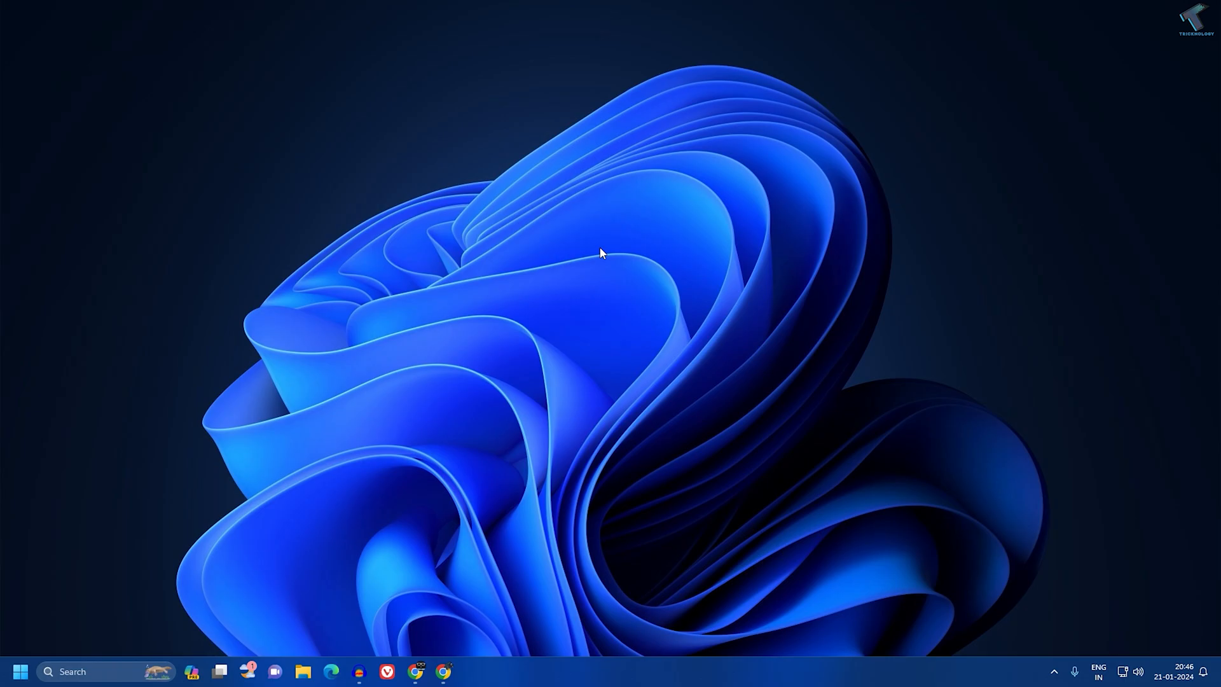
{"action": "mouse_move", "coordinate": [90, 654]}
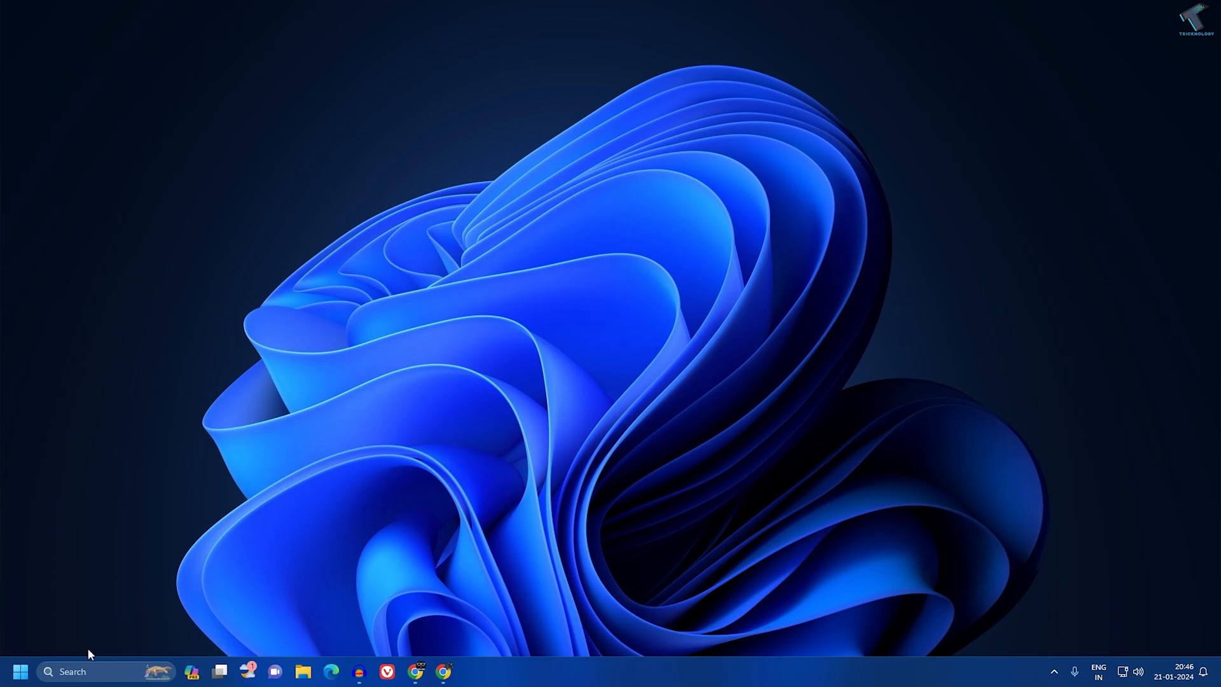
Step: Launch services.msc from Start and open the Optimise drives service Properties
{"action": "left_click", "coordinate": [19, 672]}
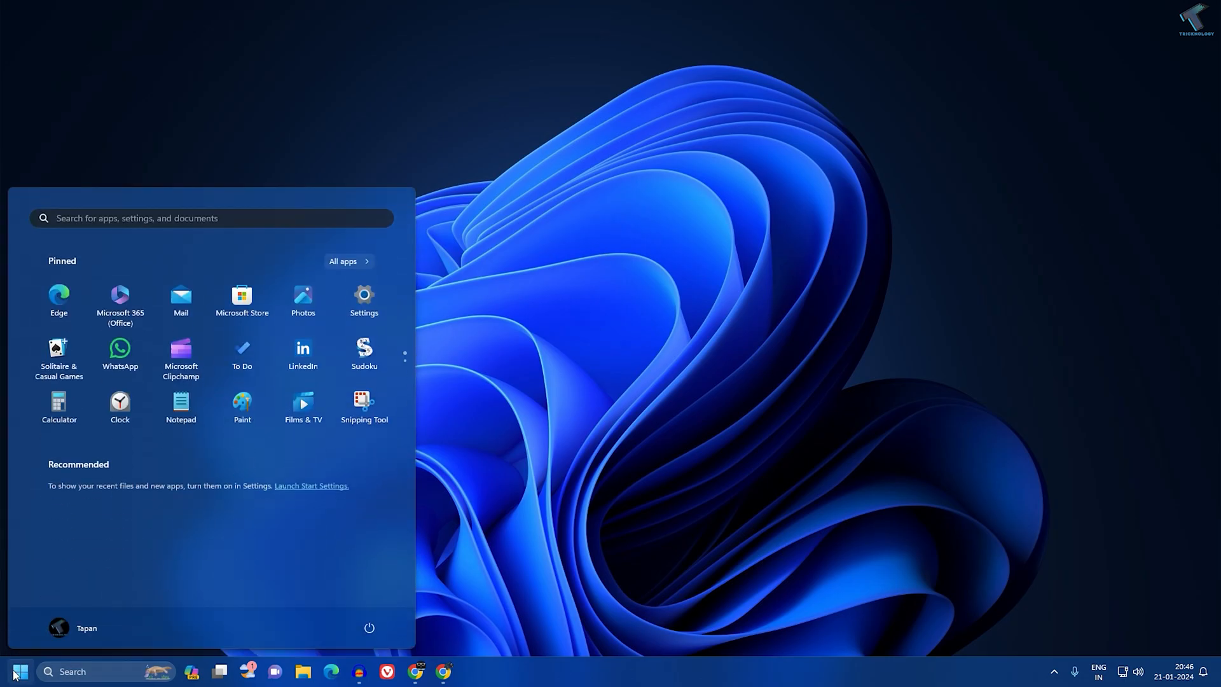
{"action": "type", "text": "servo"}
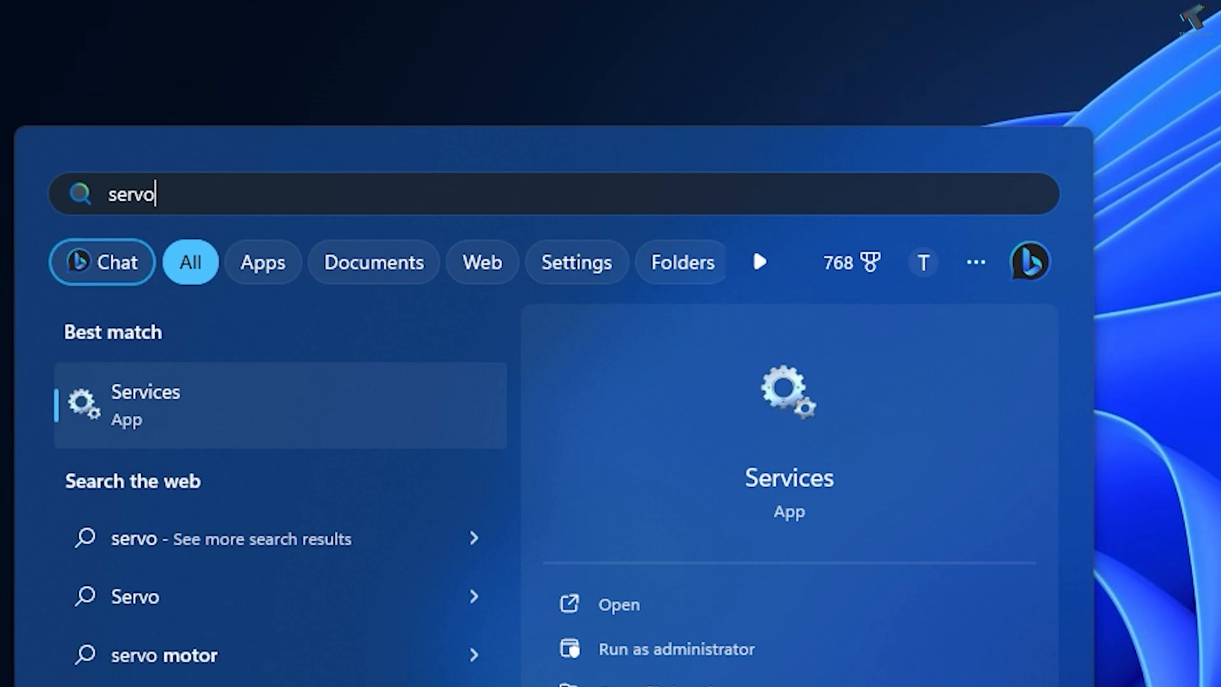
{"action": "type", "text": "services/,s"}
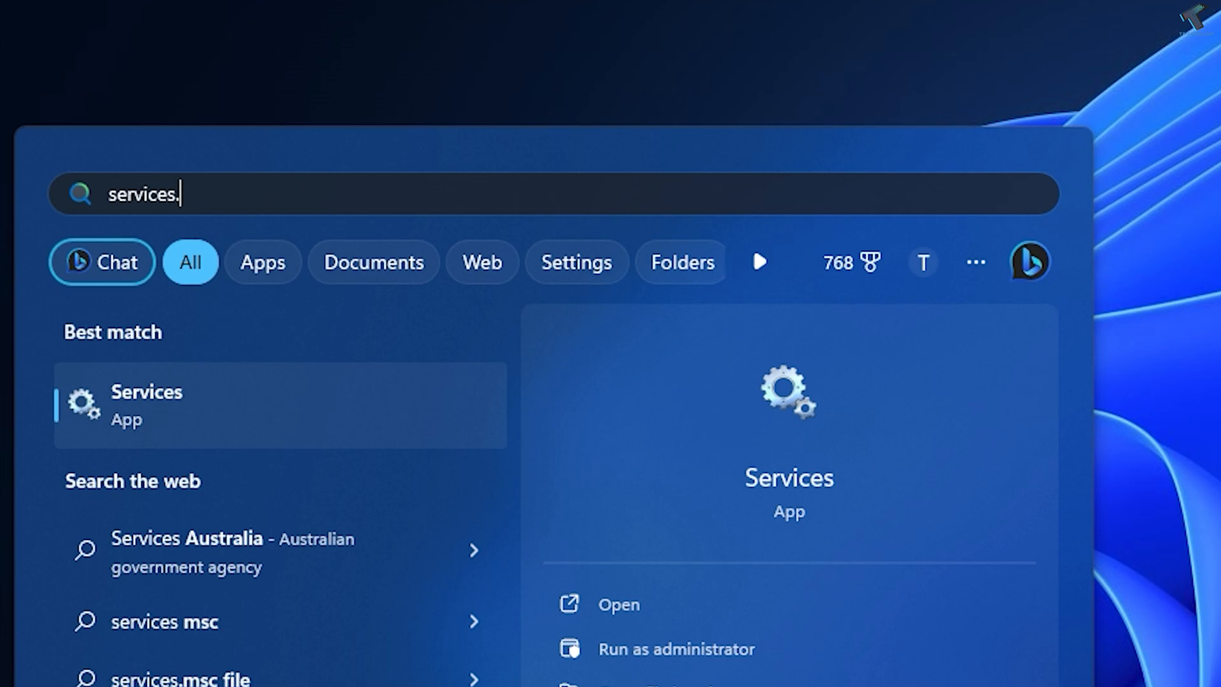
{"action": "type", "text": "msc"}
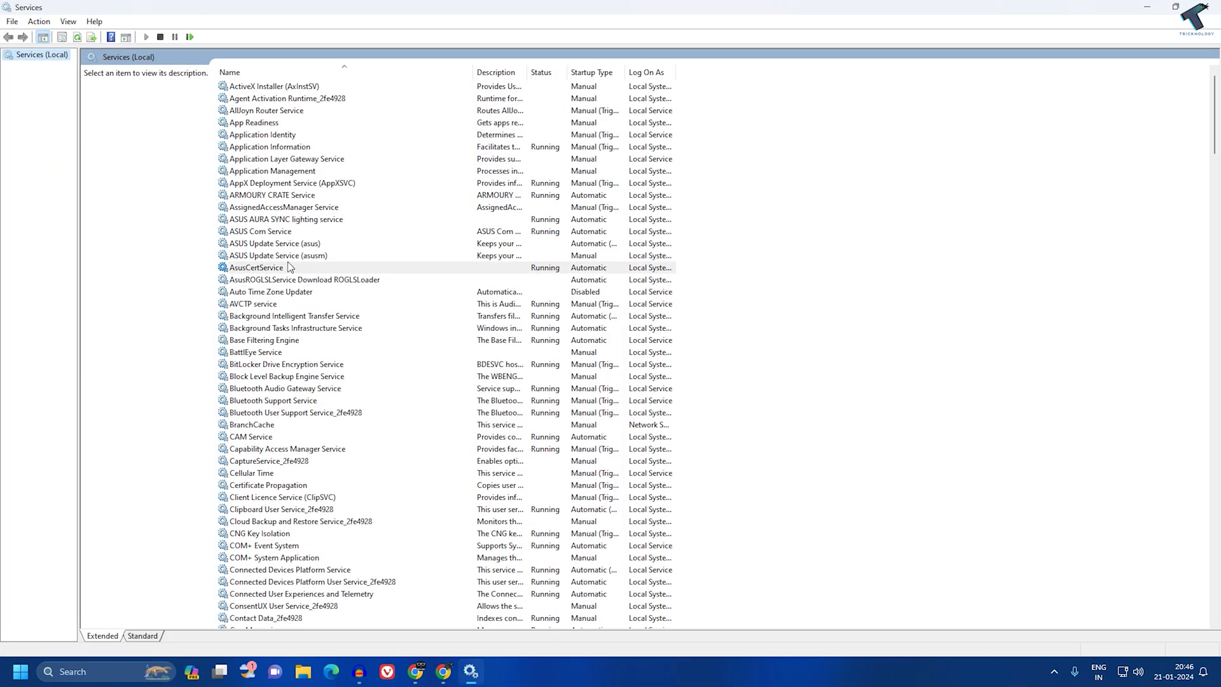
{"action": "right_click", "coordinate": [249, 147]}
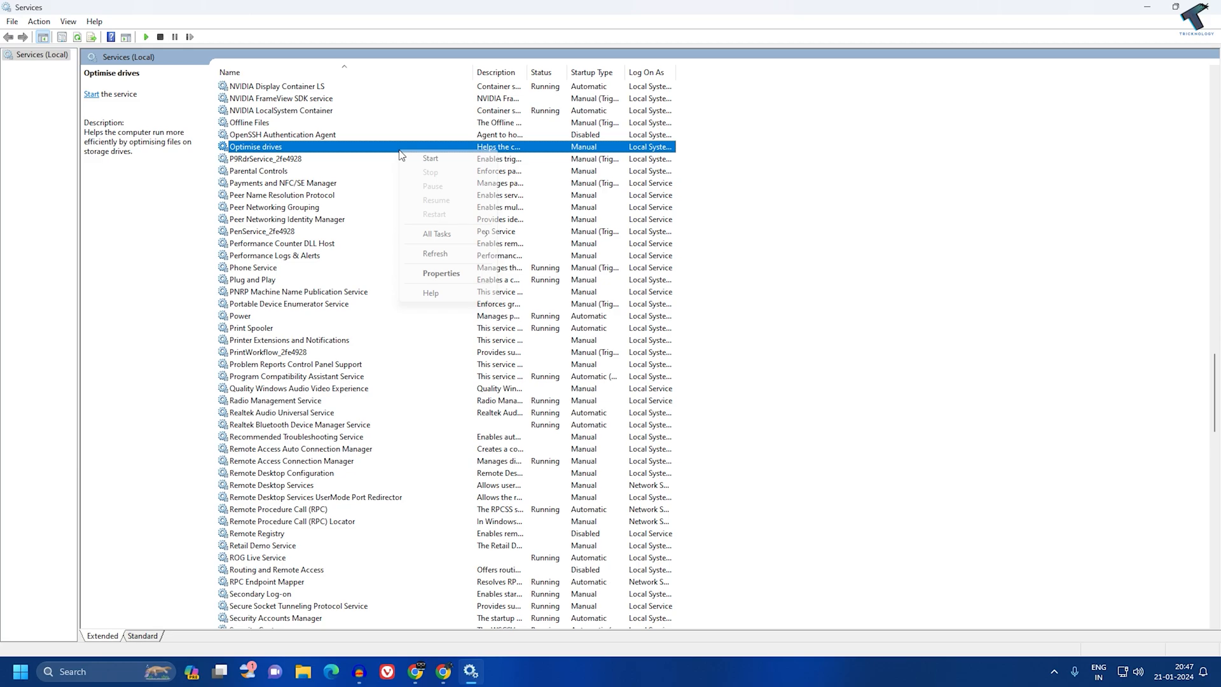
{"action": "left_click", "coordinate": [441, 273]}
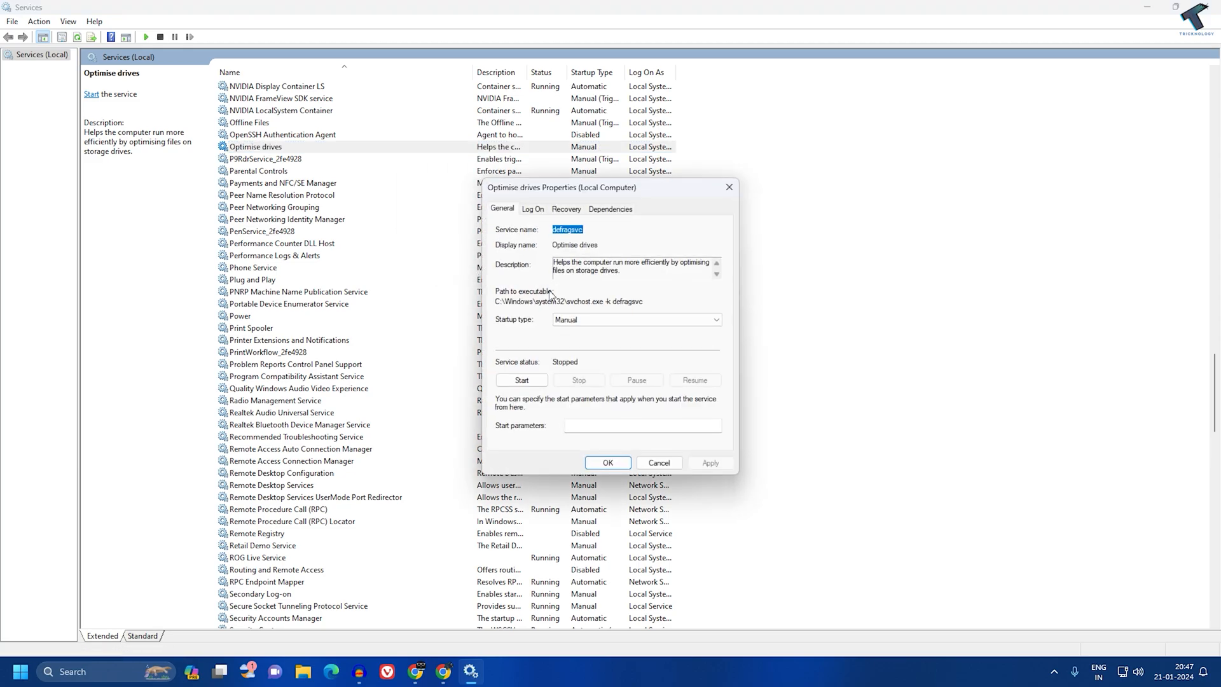
Step: Set Optimise drives startup to Automatic, start it, save, and close Services
{"action": "left_click", "coordinate": [714, 320]}
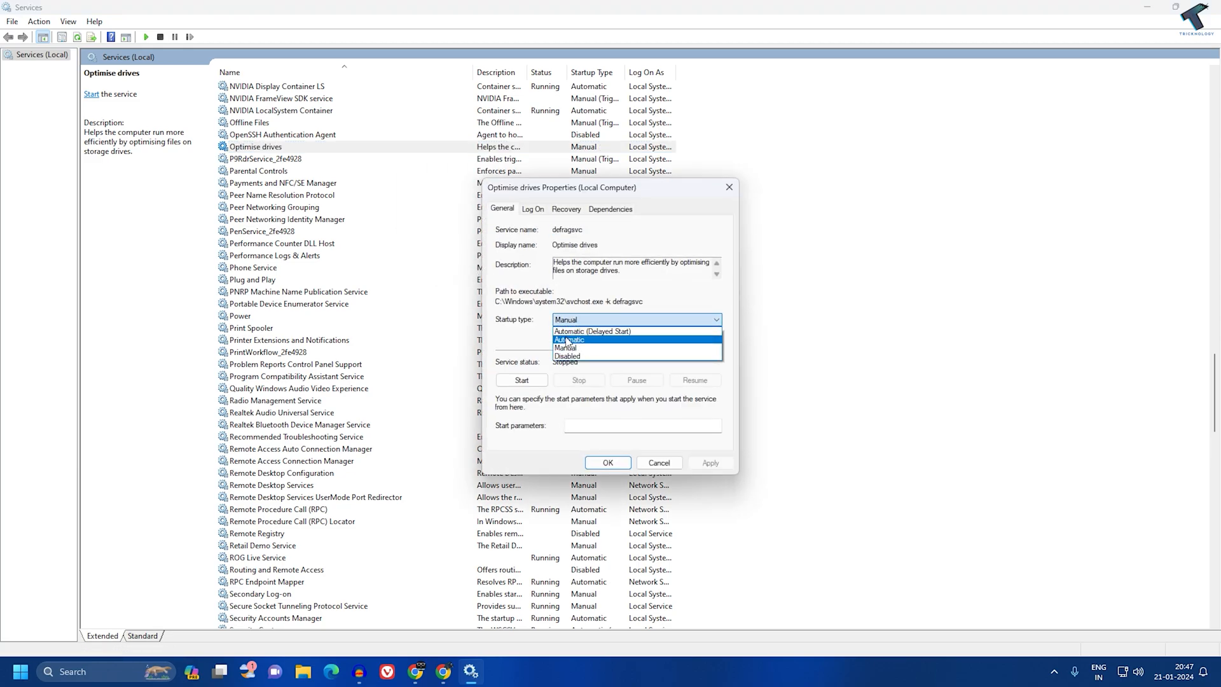
{"action": "left_click", "coordinate": [569, 339]}
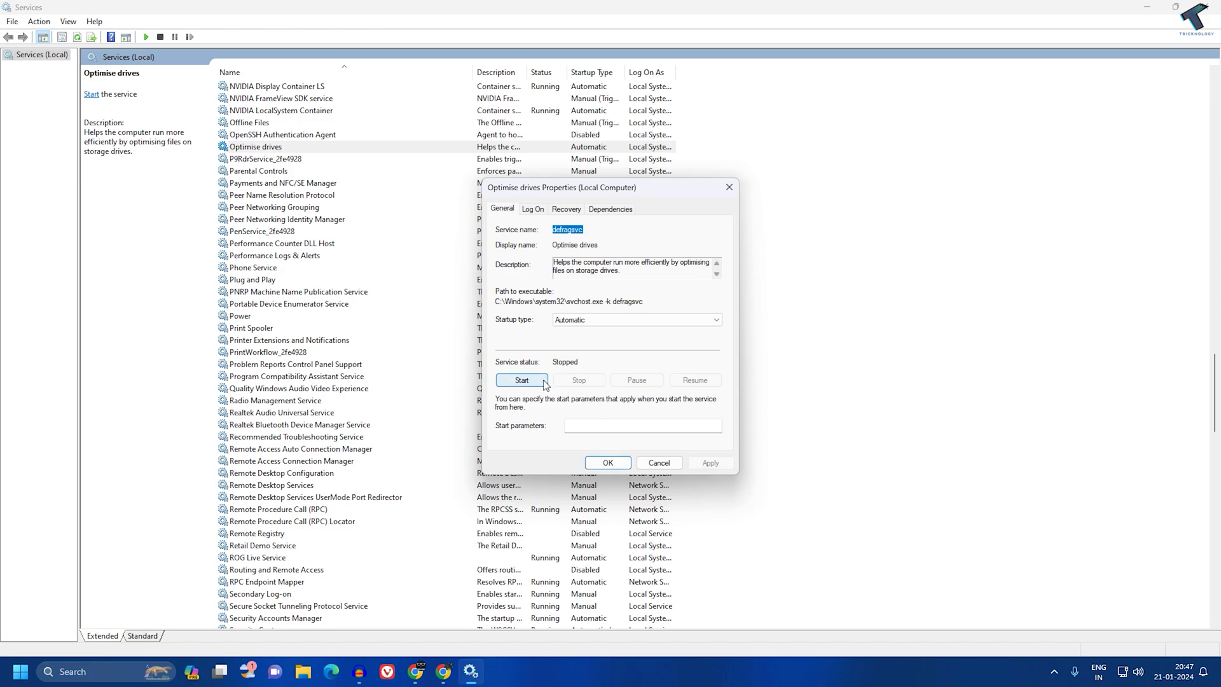
{"action": "left_click", "coordinate": [521, 381]}
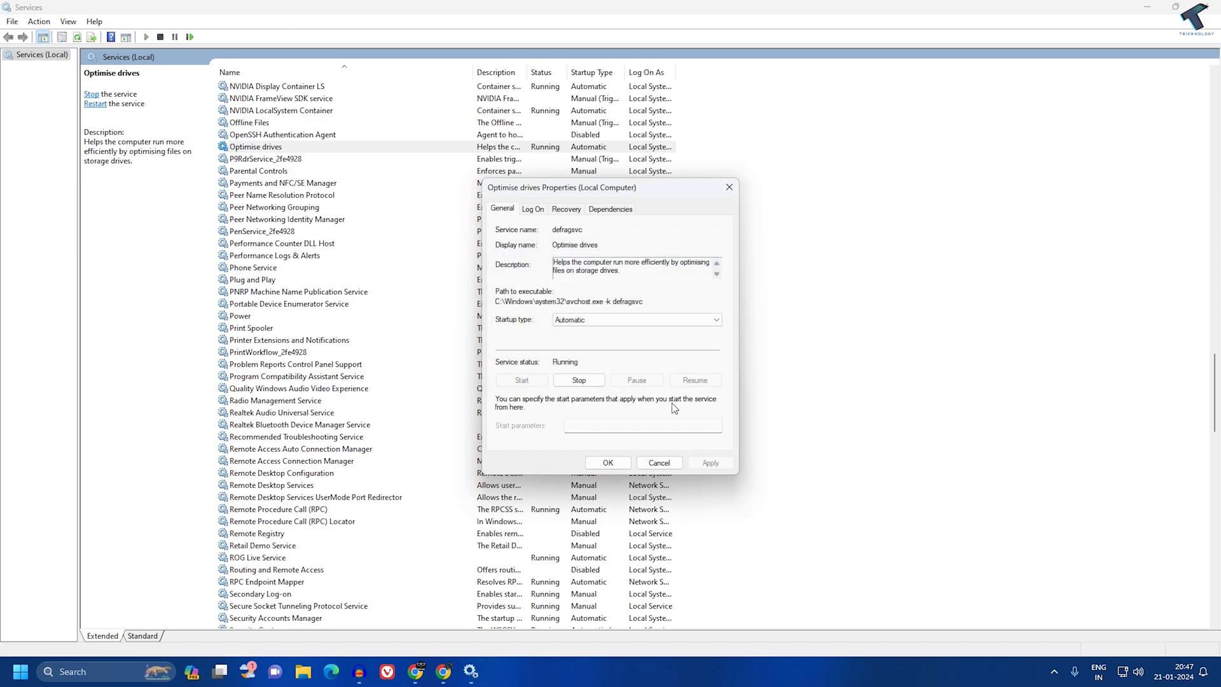
{"action": "left_click", "coordinate": [659, 463]}
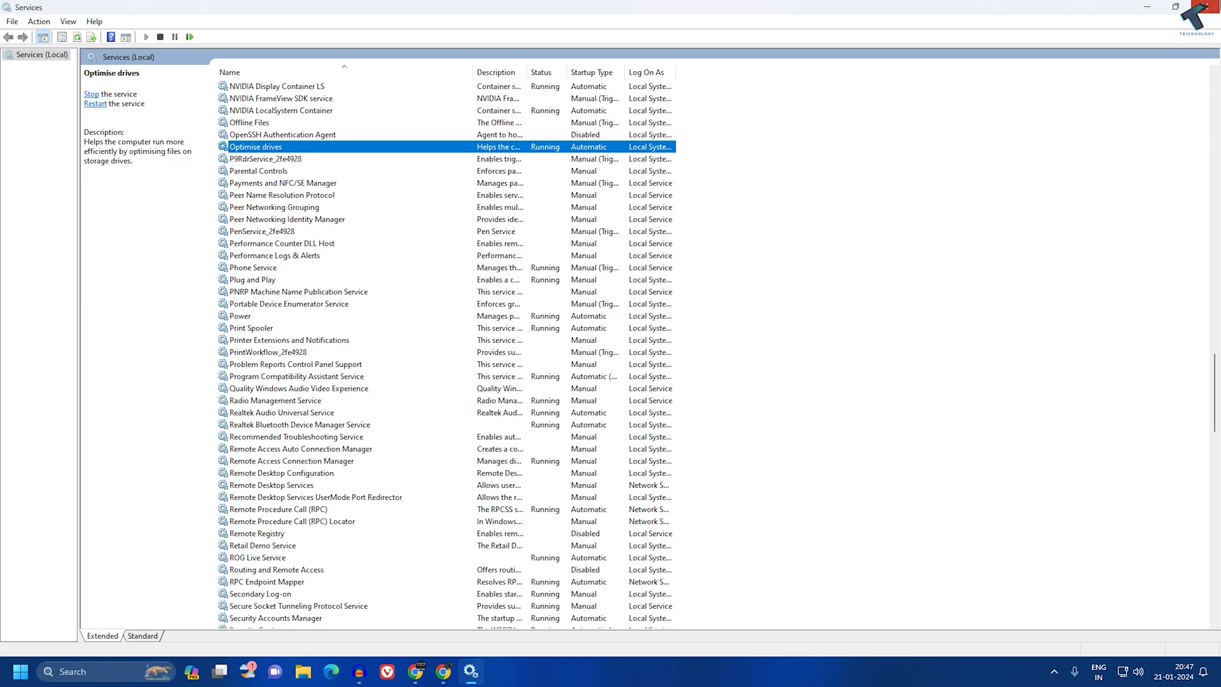
{"action": "left_click", "coordinate": [1177, 7]}
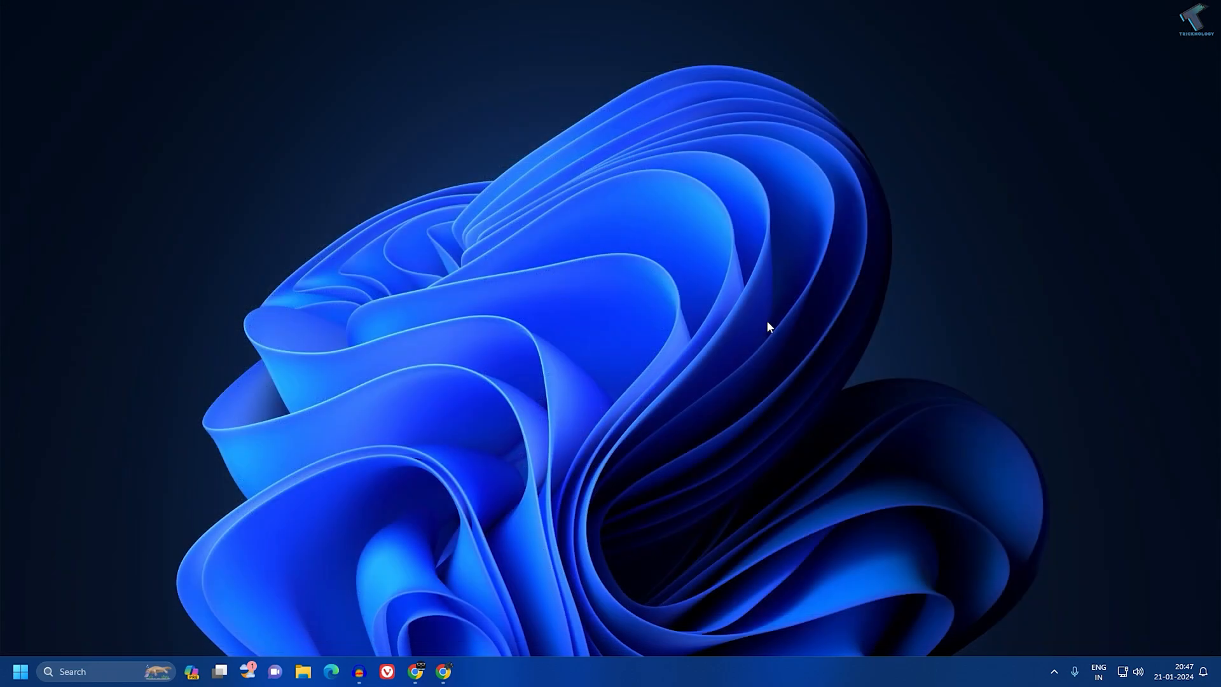